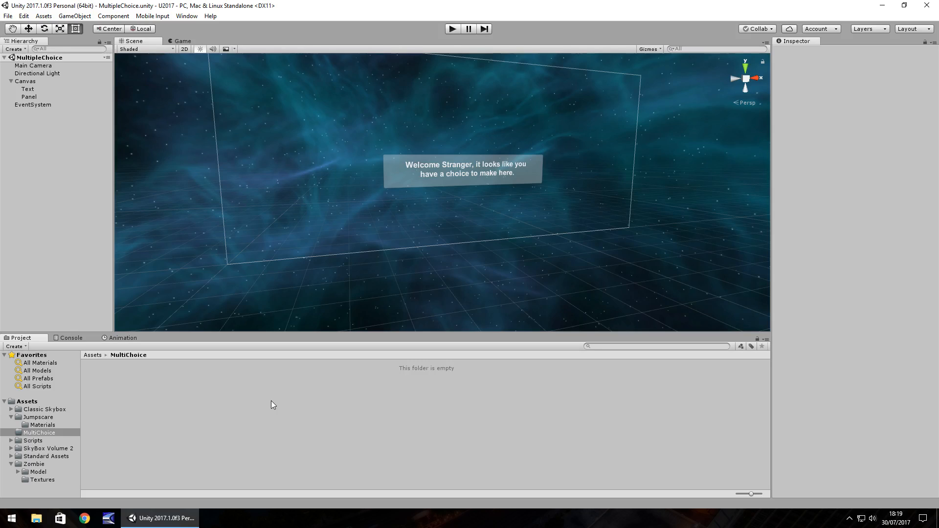
mouse_move(492, 178)
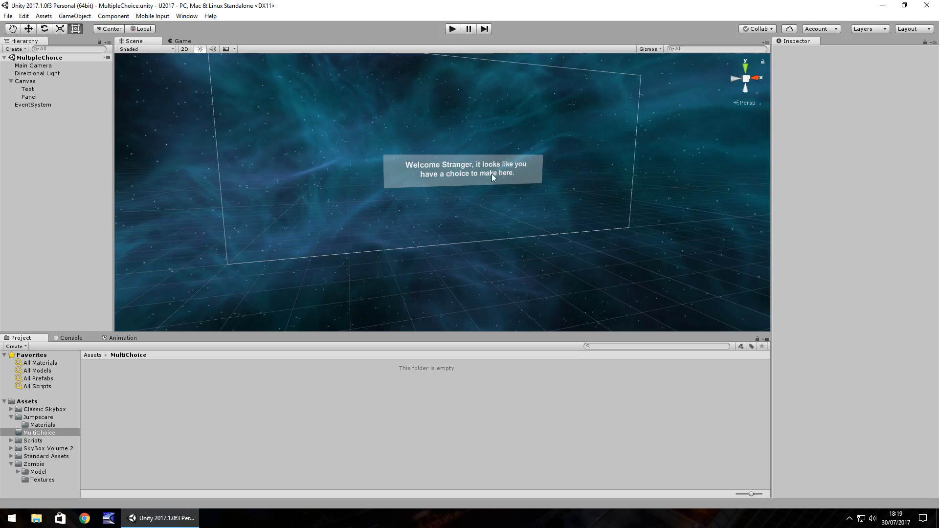
- Add a new UI Button to the canvas below the welcome message
click(27, 88)
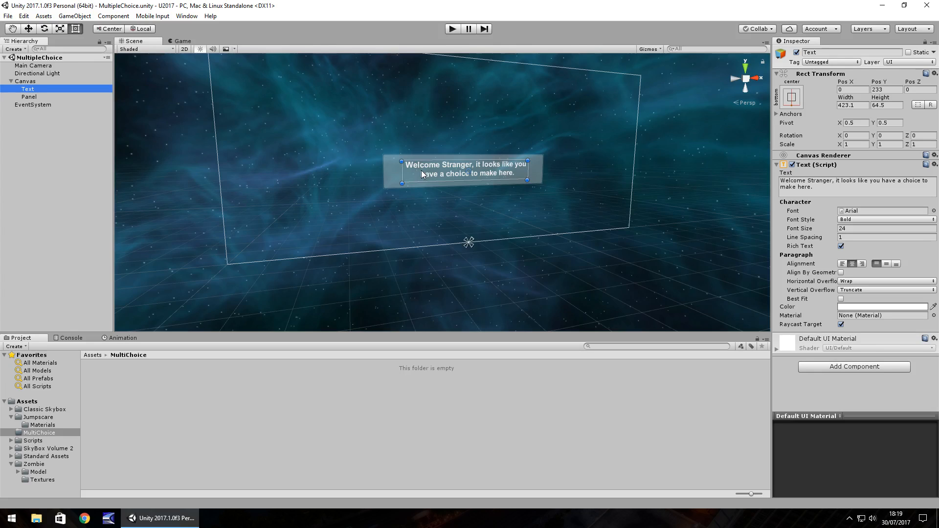
mouse_move(429, 205)
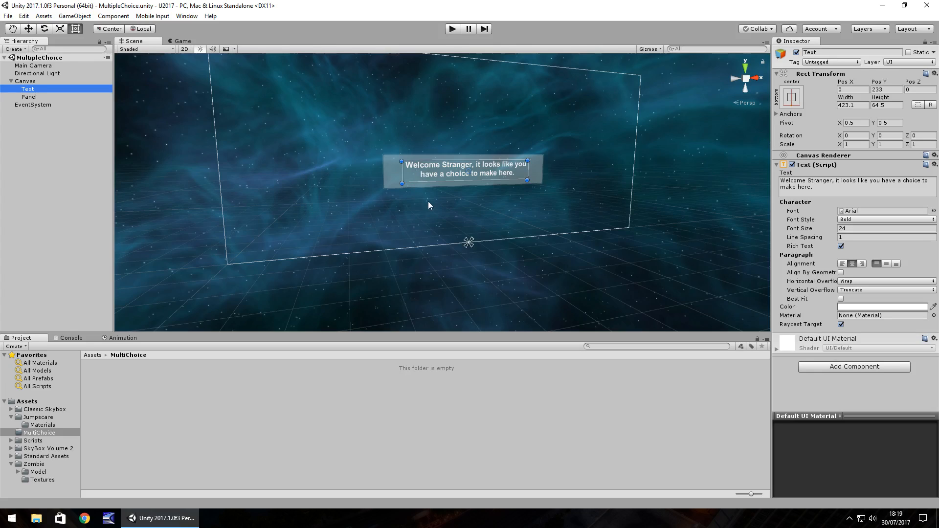
mouse_move(439, 237)
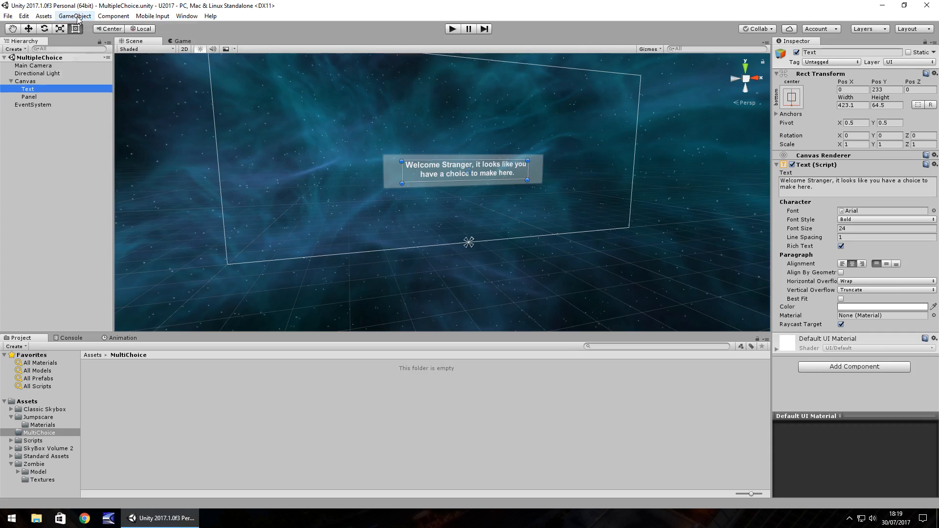
click(74, 16)
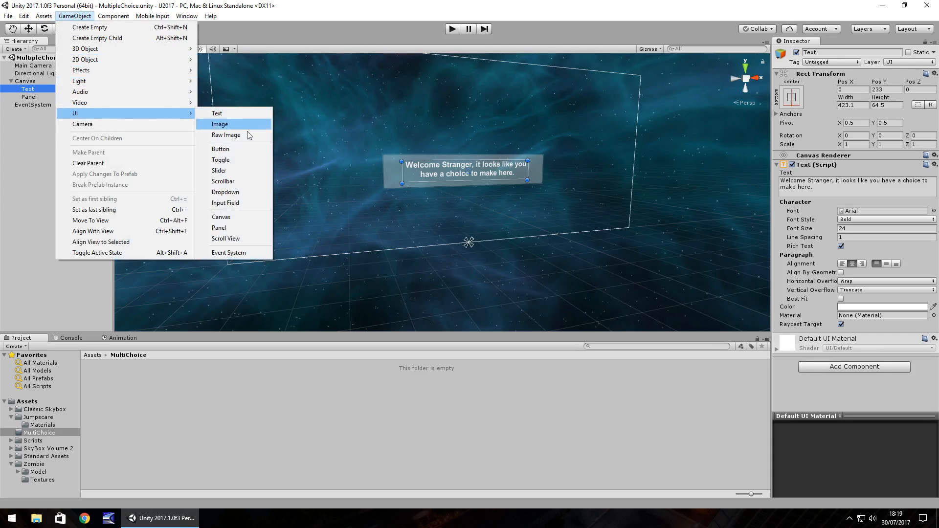
click(220, 149)
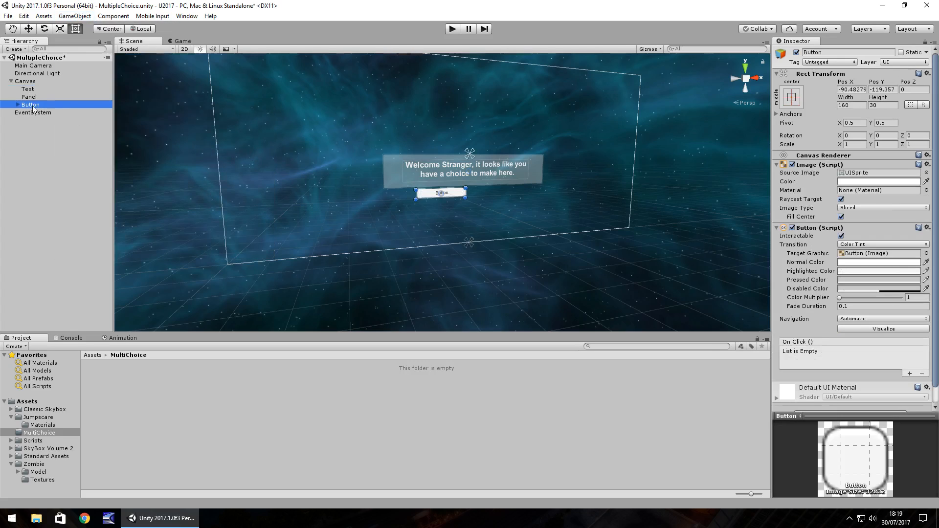
- Give the button's label bold white size-20 text and resize the button to 290.7 by 55
click(6, 104)
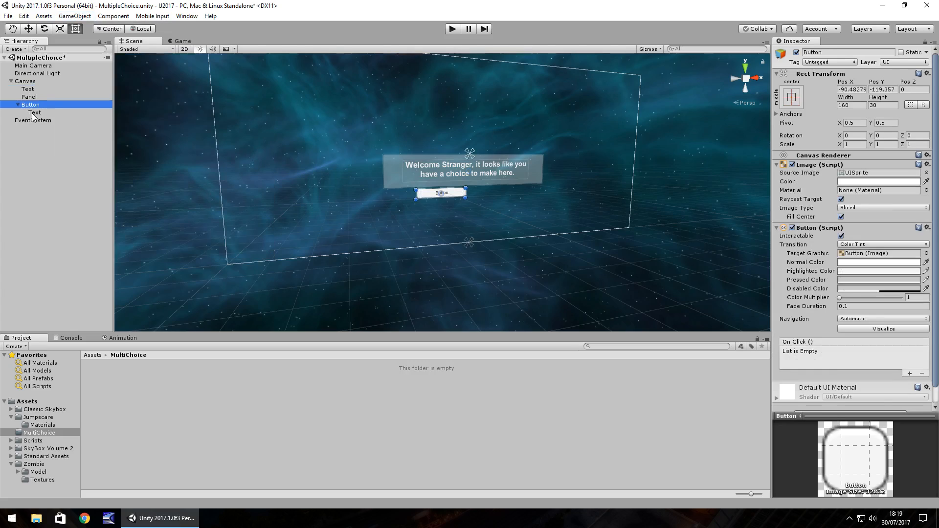
click(35, 113)
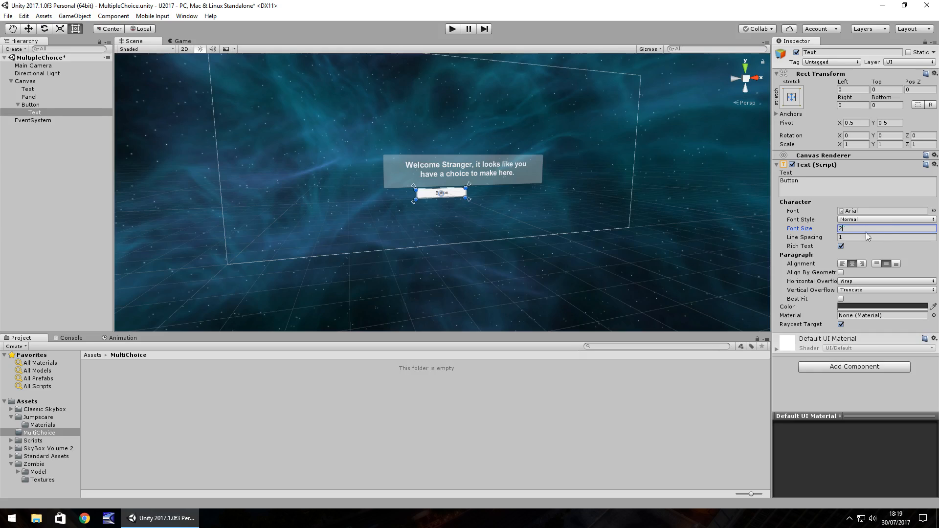
click(885, 219)
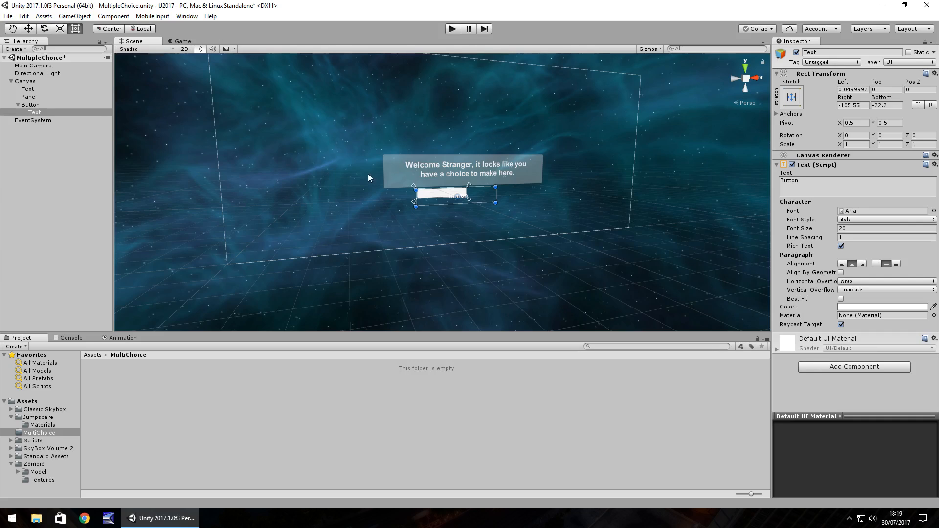
click(30, 104)
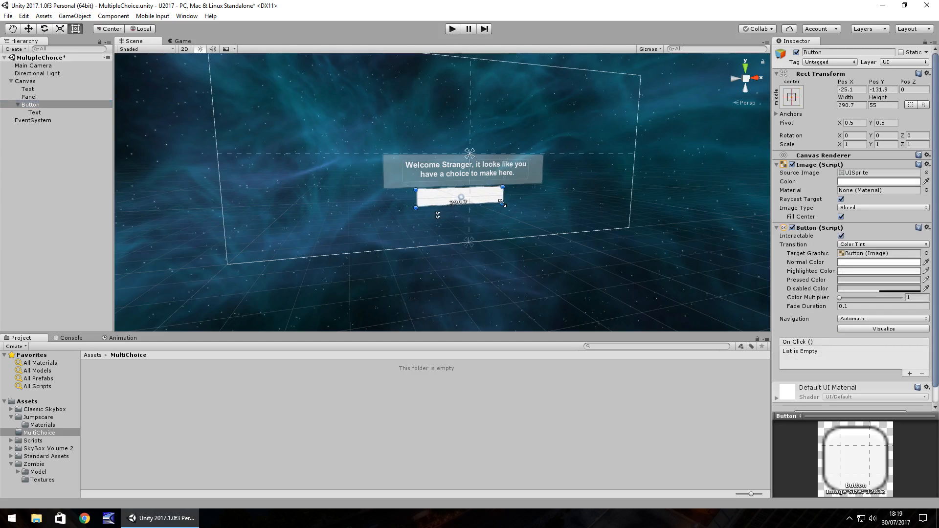
mouse_move(869, 269)
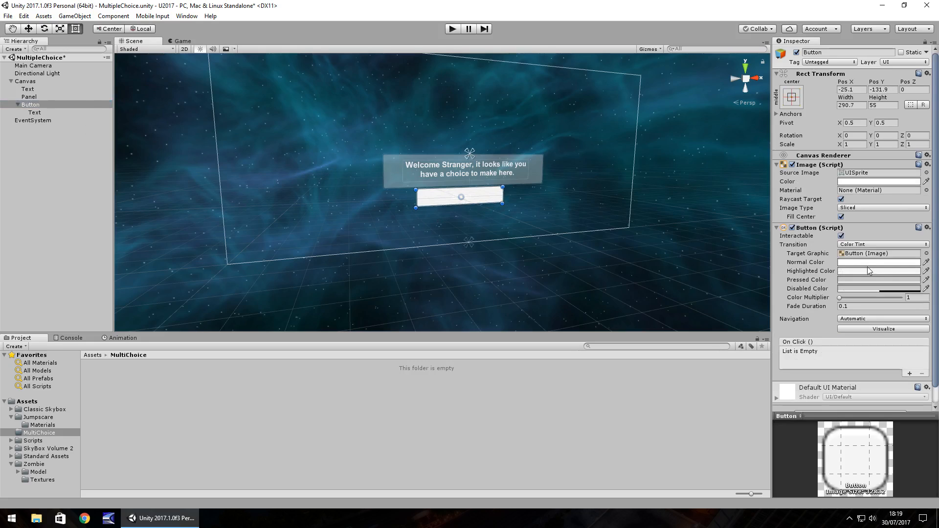
- Set the button background's alpha to 0 so it is fully transparent
click(878, 262)
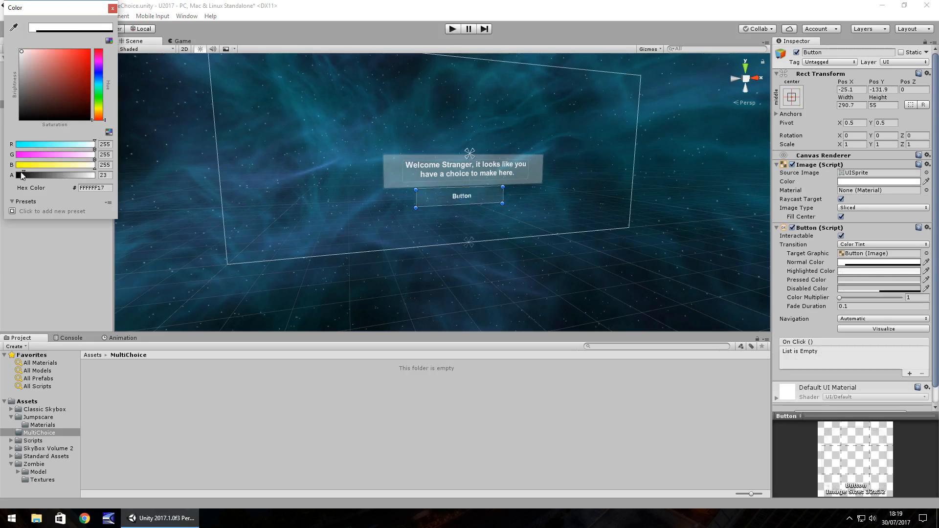
drag(54, 174, 19, 174)
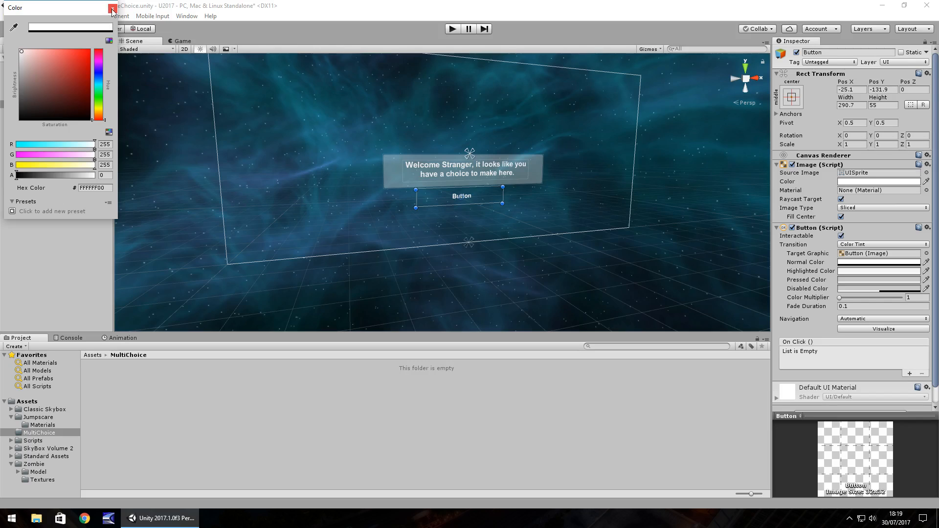
click(112, 7)
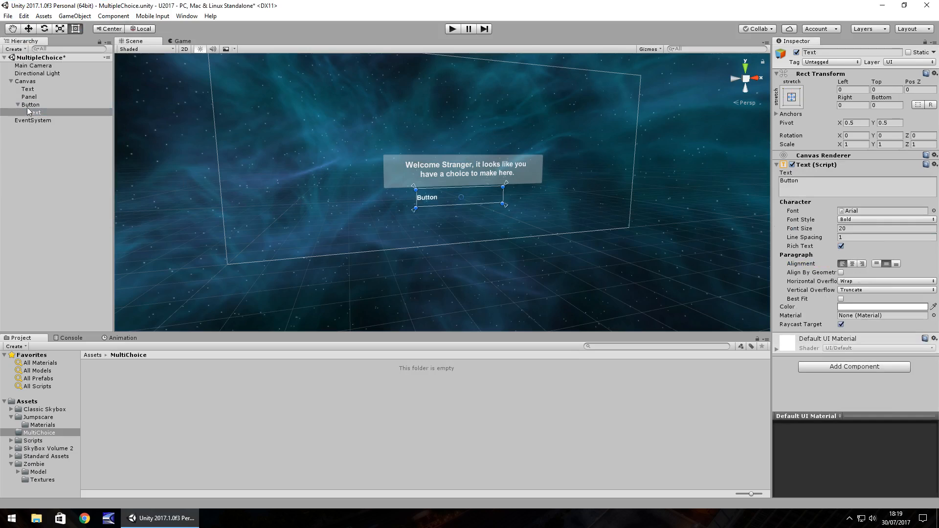
- Set the button's Highlighted Color to dark grey and select its label for left alignment
click(30, 104)
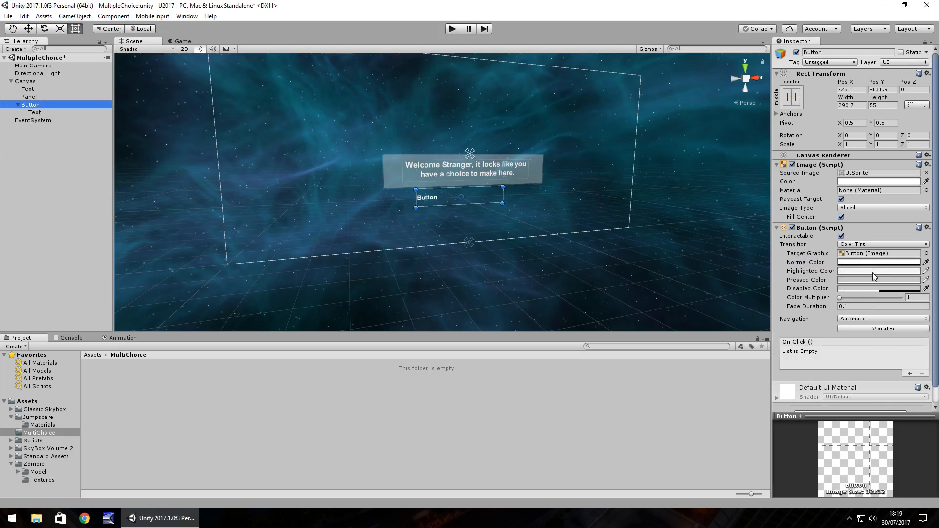
click(877, 261)
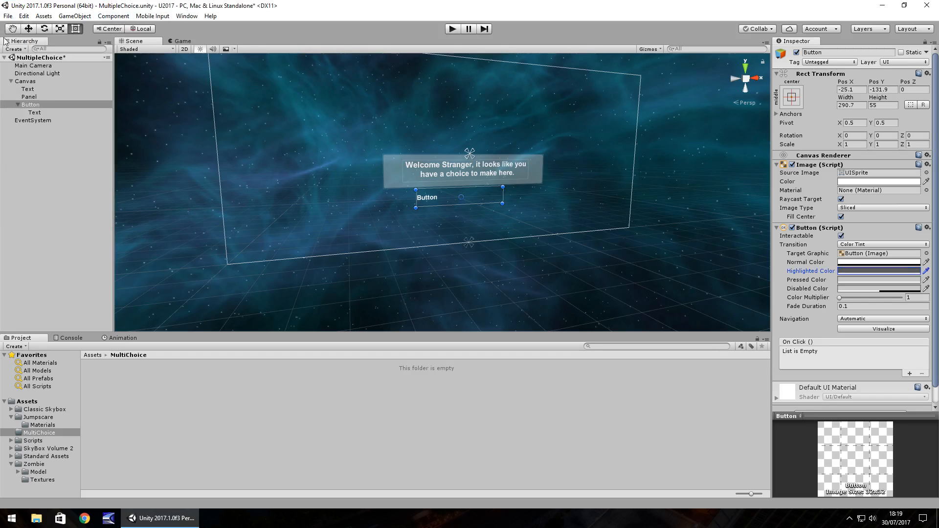
click(34, 112)
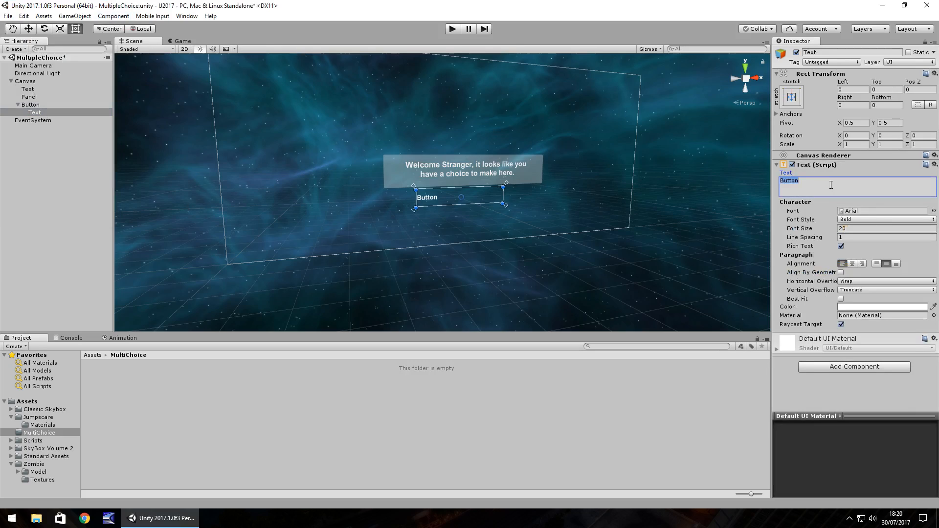
- Change the first button's label to 'I like choices.', fixing a typo
text(I like Cho)
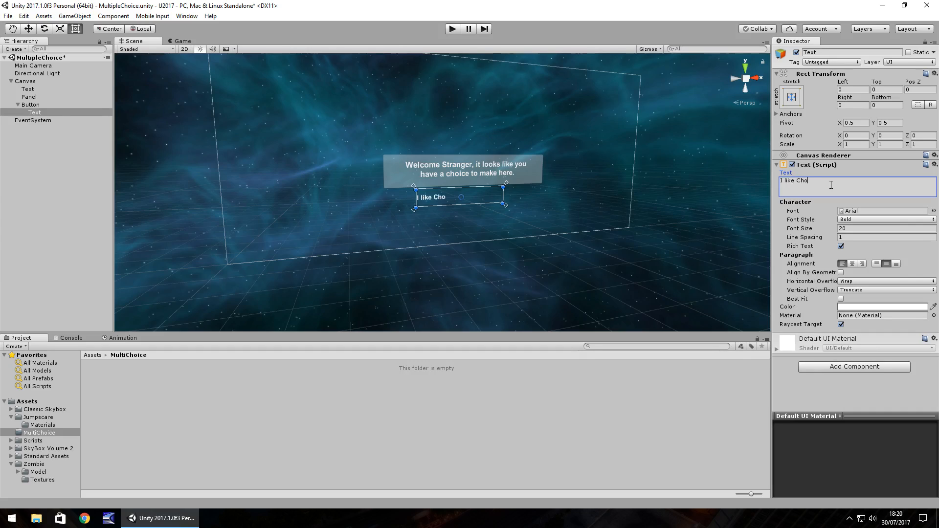
text(icea)
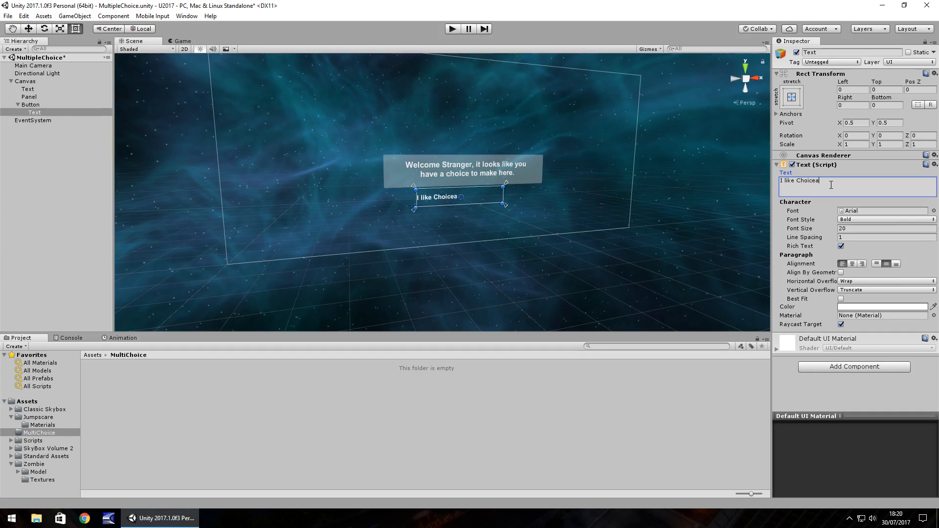
key(BackSpace)
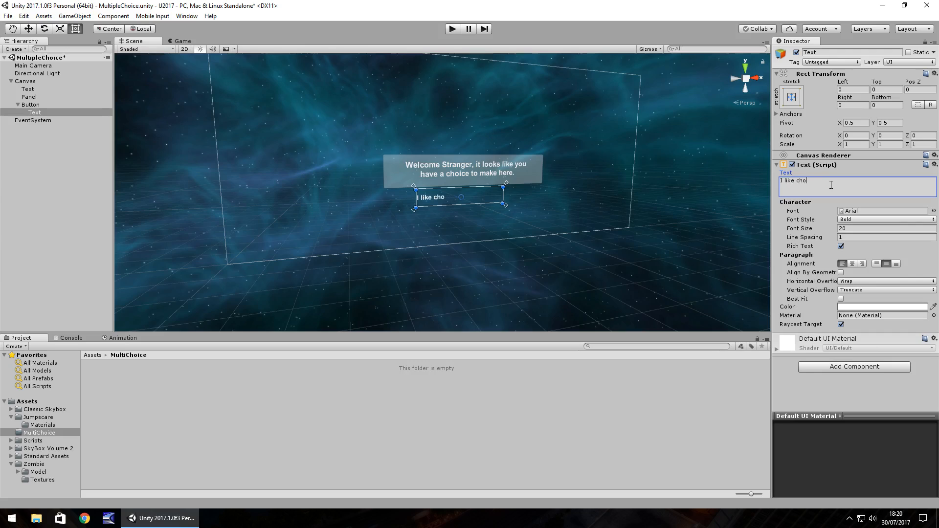
text(ices.)
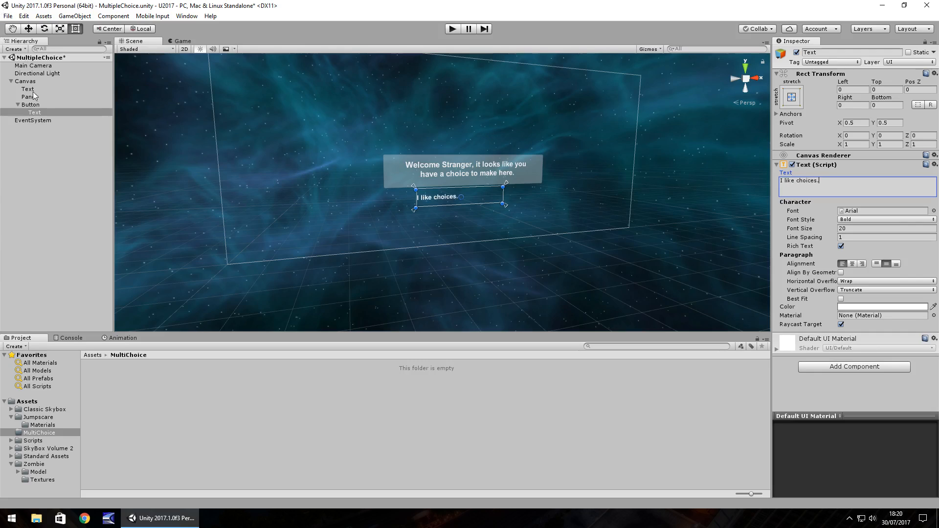
click(29, 104)
text(Option01)
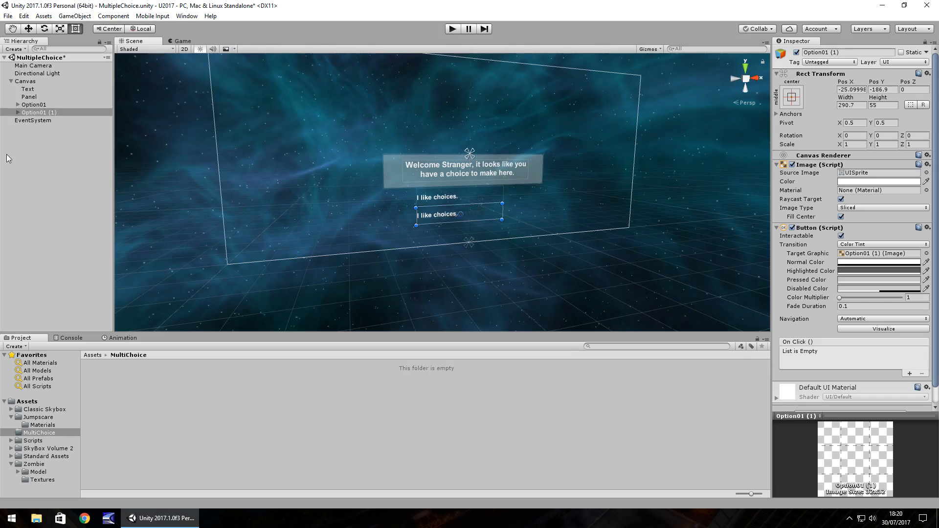
- Rename the duplicate Option02 and change its label to 'Who are you?'
double_click(38, 112)
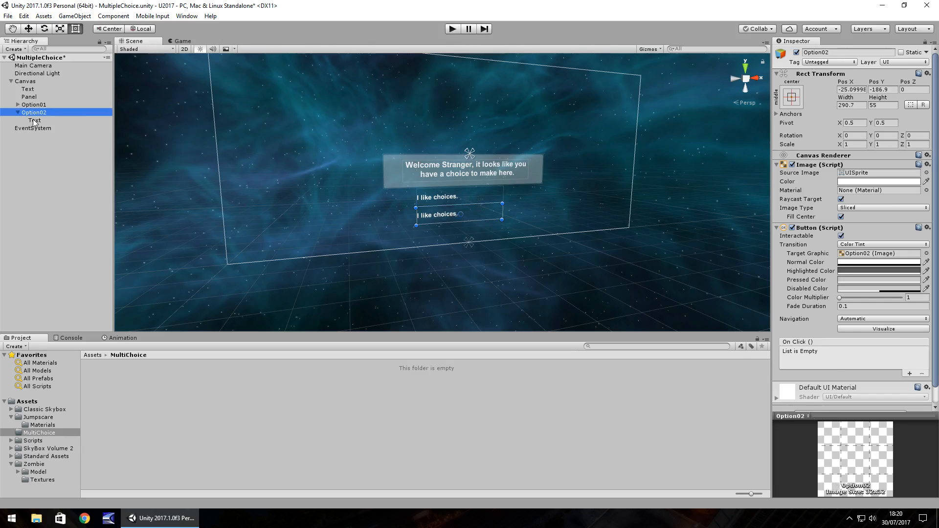
click(34, 120)
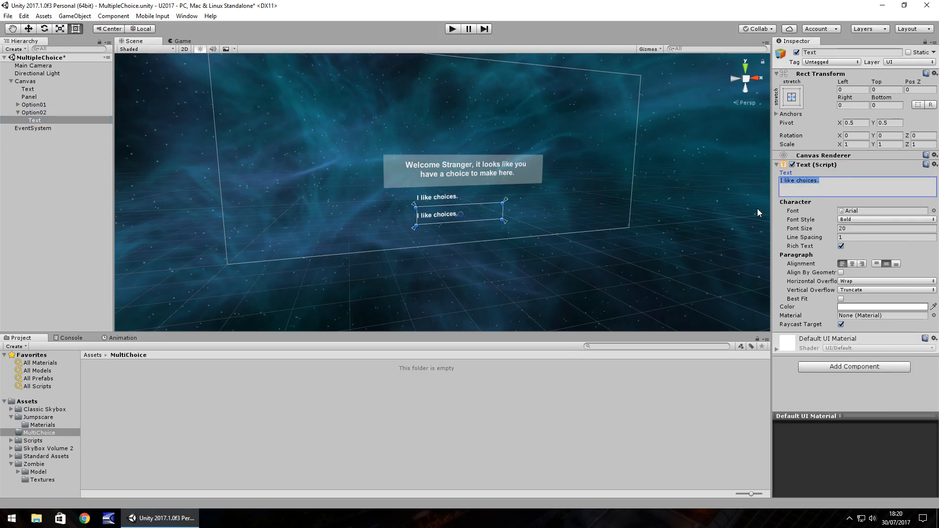
text(Who A)
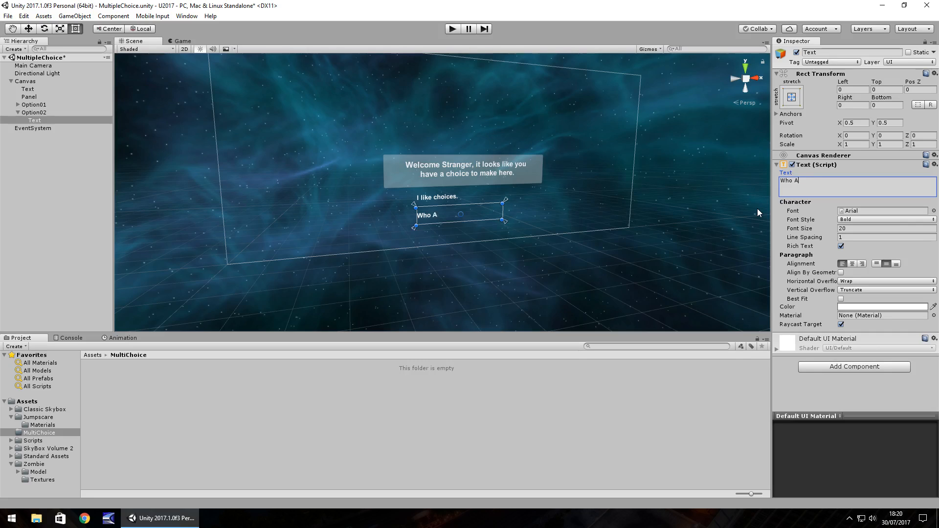
text(re you)
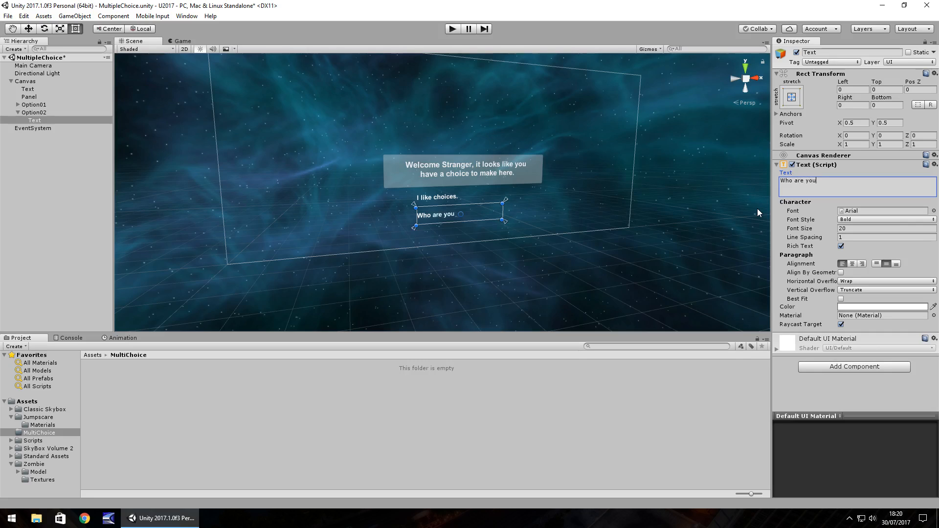
click(33, 112)
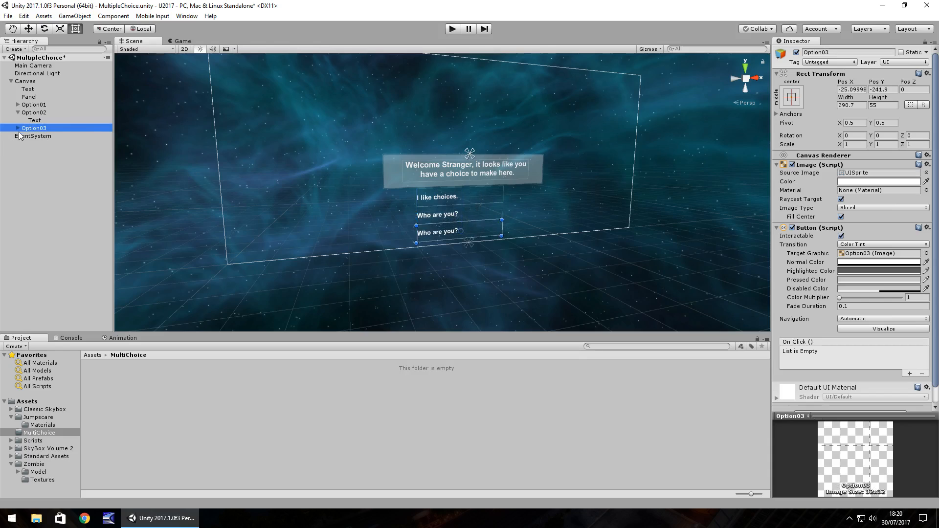
- Replace Option03's label text with 'I'm leaving.'
click(34, 135)
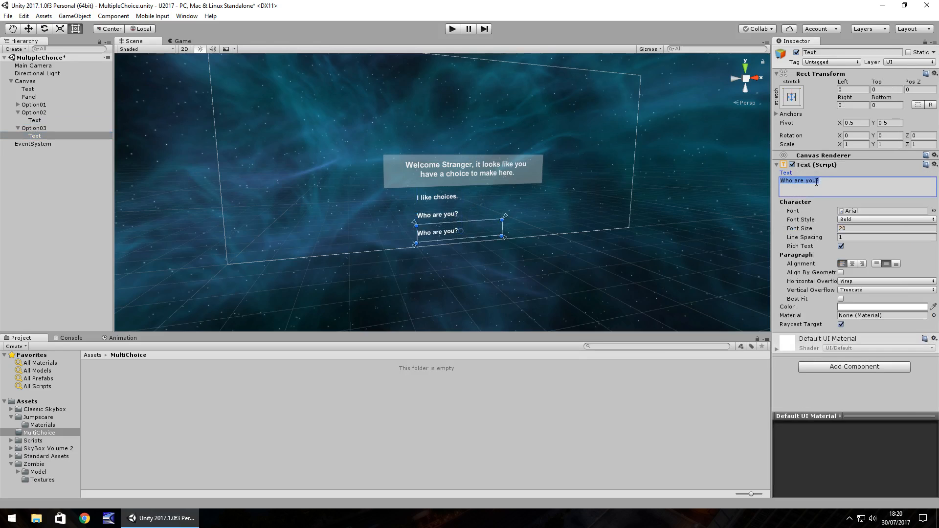
text(I'm leaving)
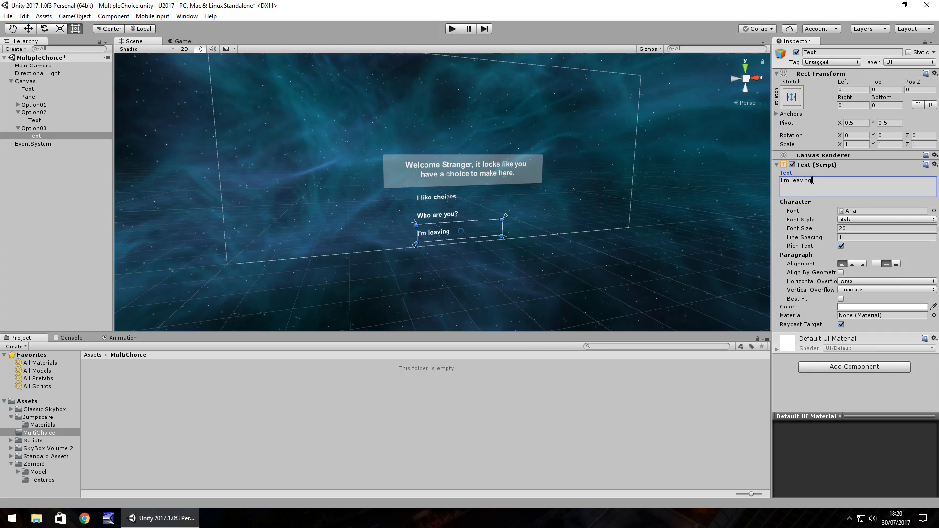
text(.)
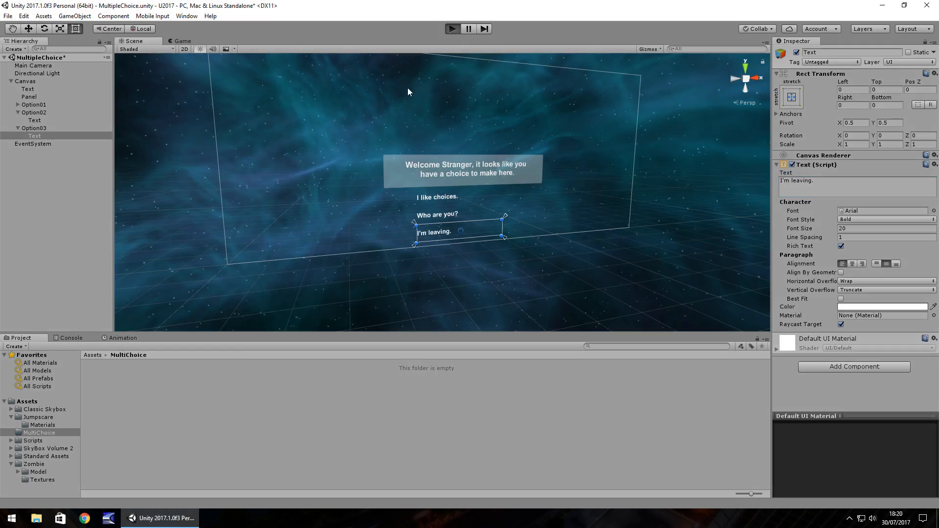
- Preview the three-choice dialog in Play mode, then stop it
click(452, 28)
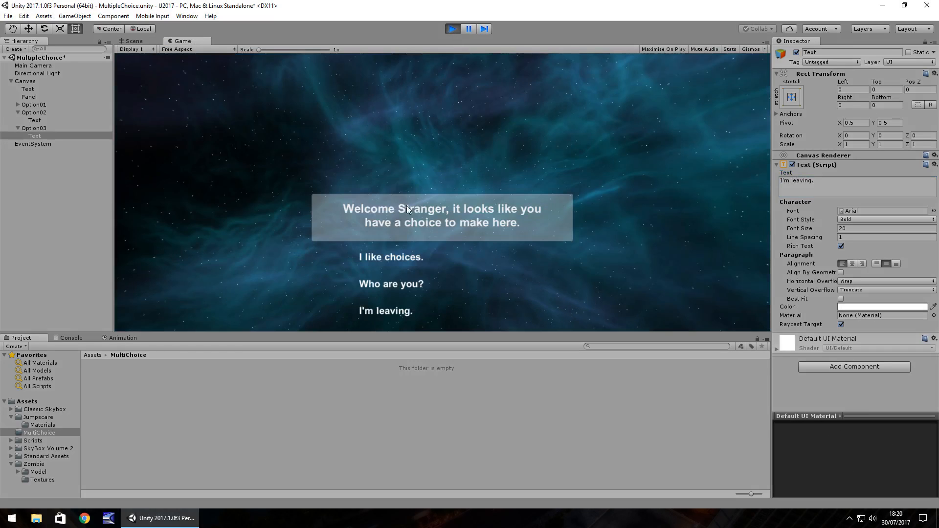
mouse_move(390, 257)
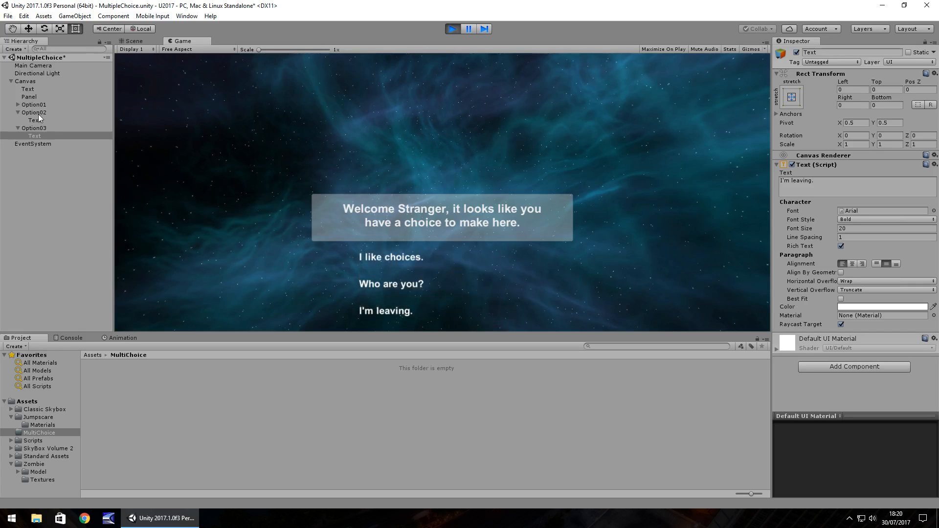
click(133, 40)
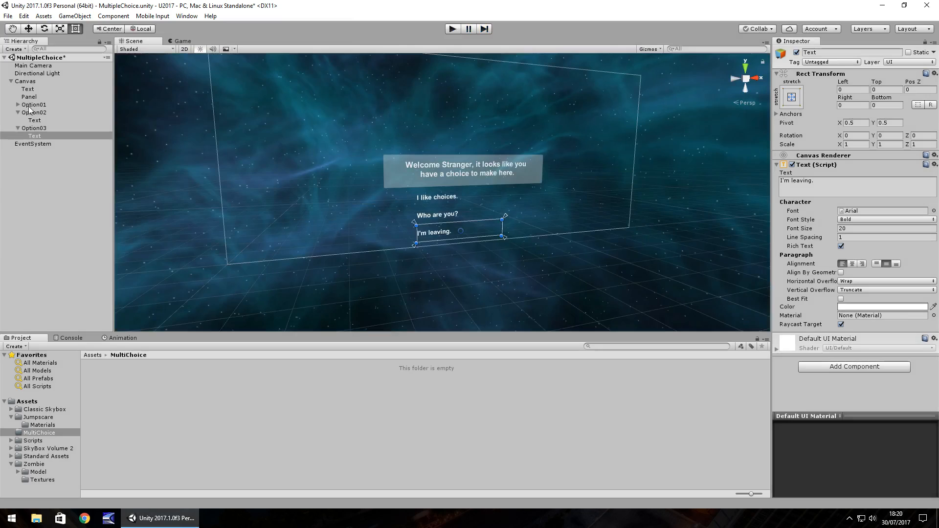
- Nudge the option labels slightly right in the Scene view so they line up
click(34, 112)
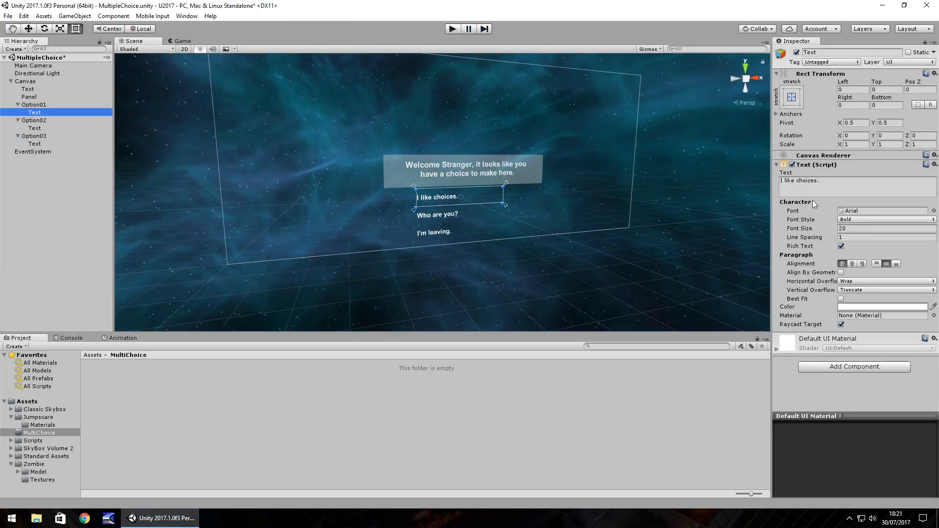
click(856, 180)
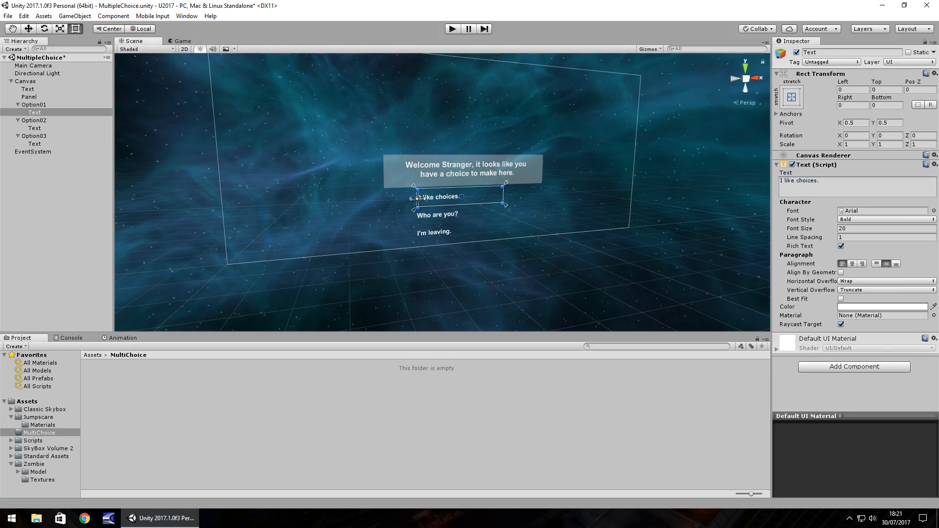
click(34, 120)
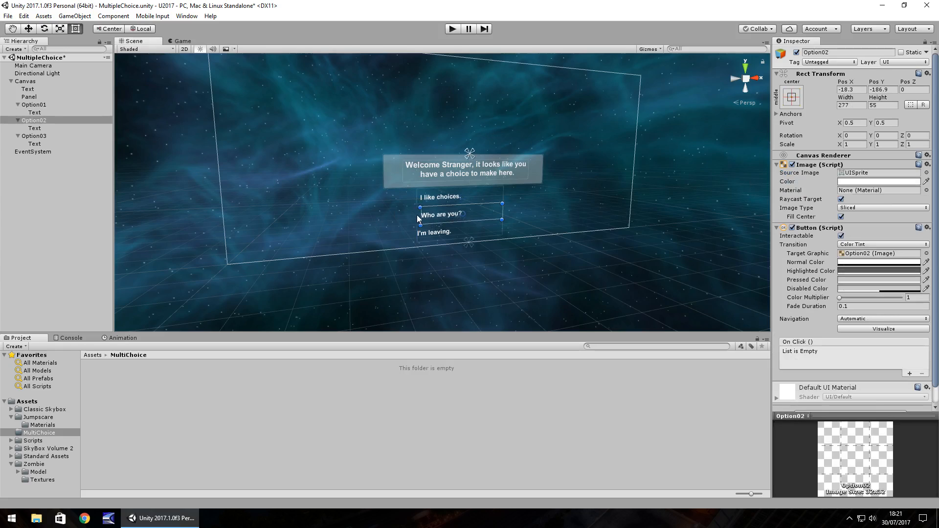
click(34, 128)
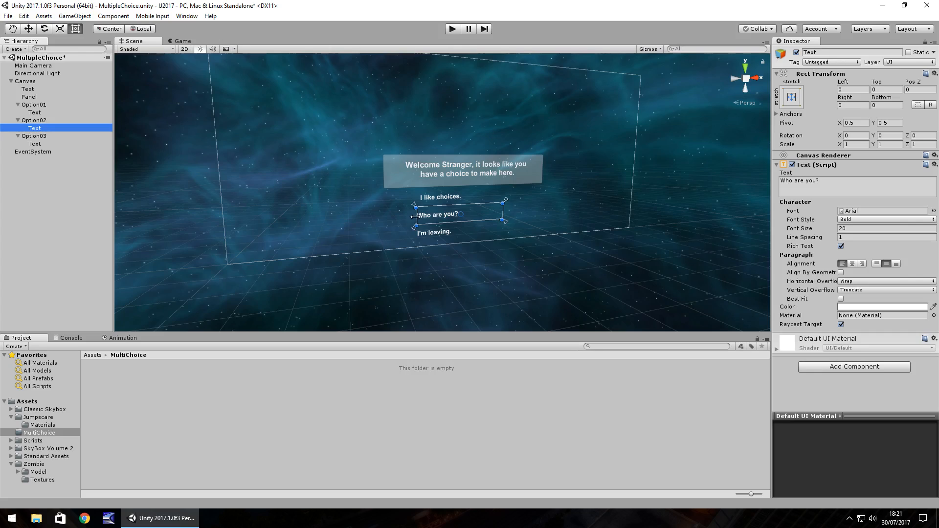
drag(416, 215, 419, 214)
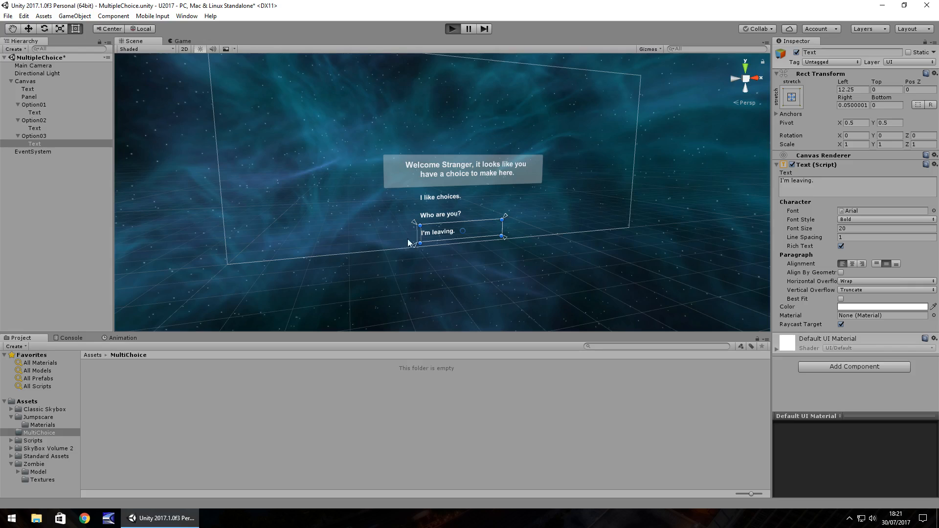
click(451, 28)
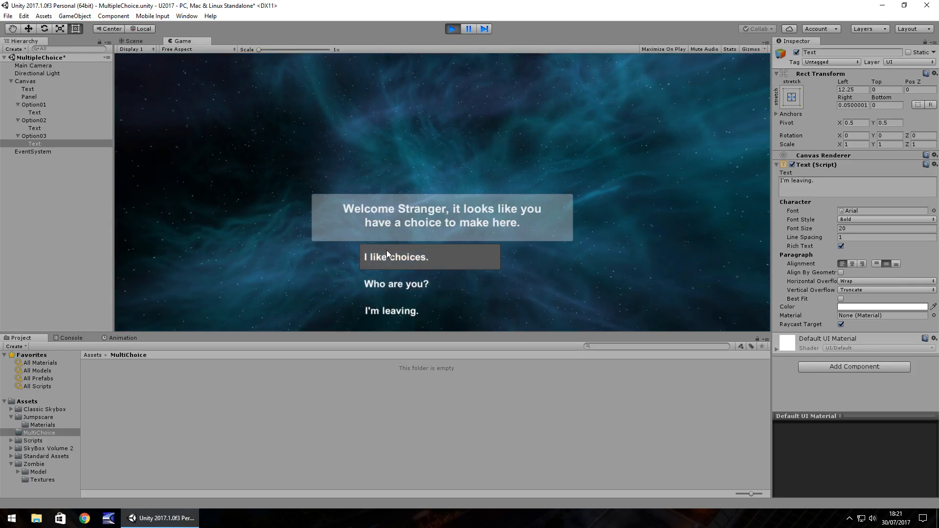
click(133, 41)
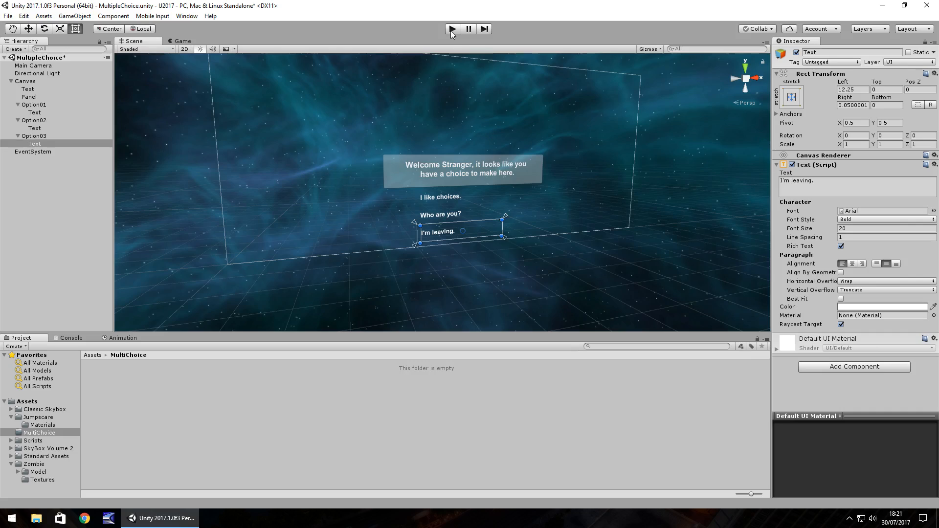
- Create a C# script named ChoiceScript in the MultiChoice folder
right_click(38, 432)
text(ChoiceScrip)
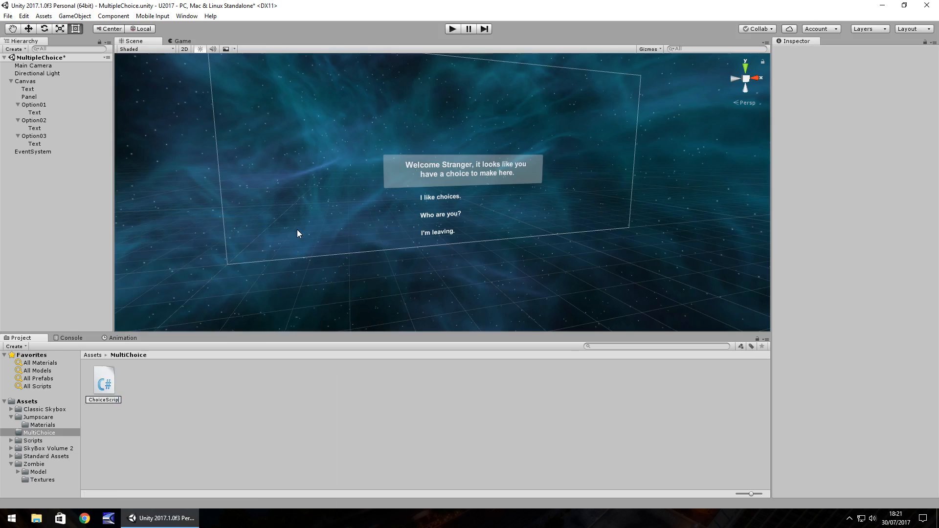
click(103, 382)
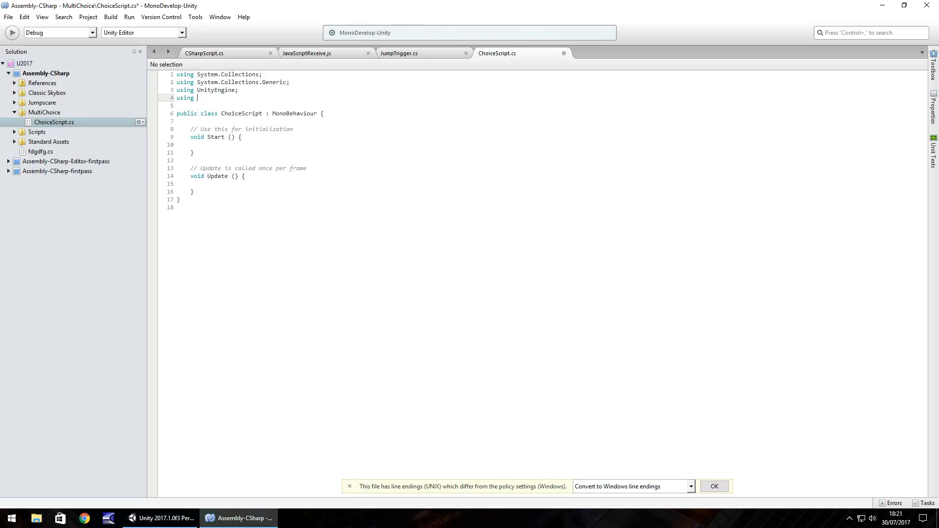
- Add using UnityEngine.UI, delete Start(), and declare public GameObject TextBox
text(UnityEngine.UI;)
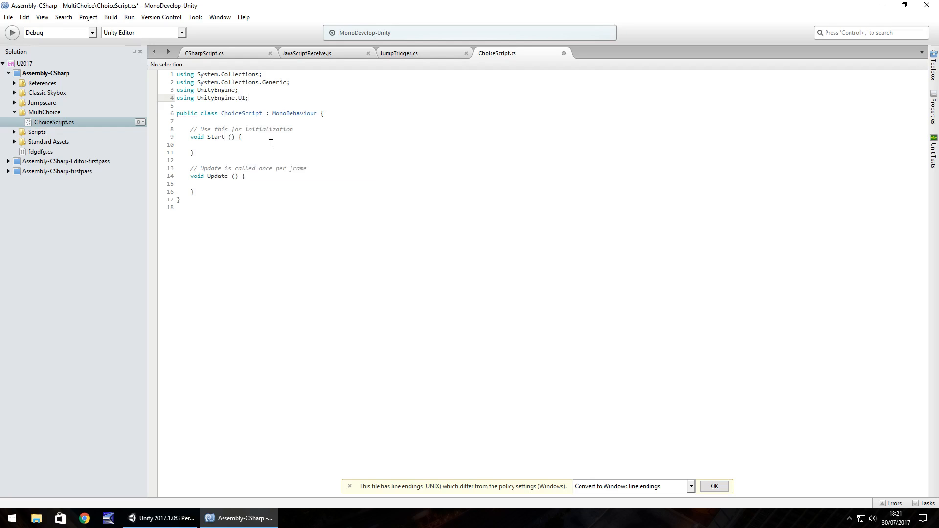
click(248, 98)
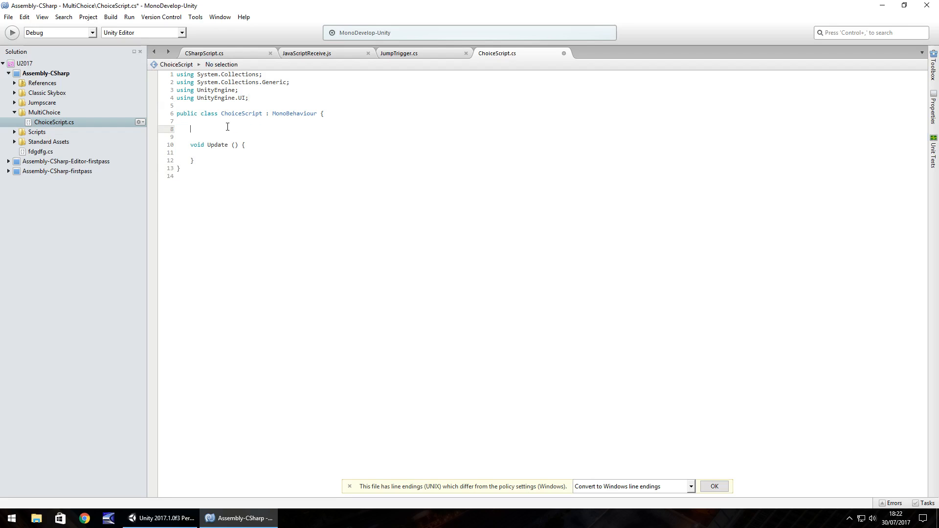
text(public GameObject)
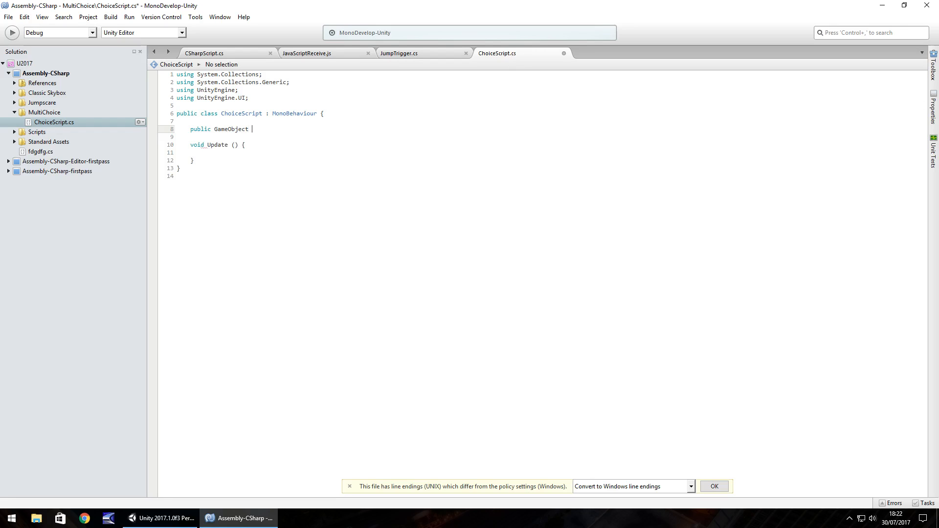
text(TextB)
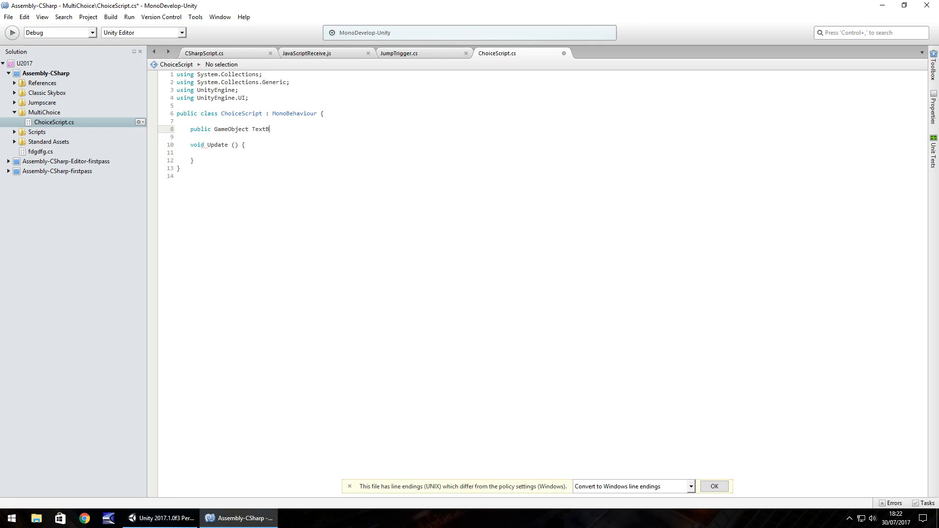
text(ox;)
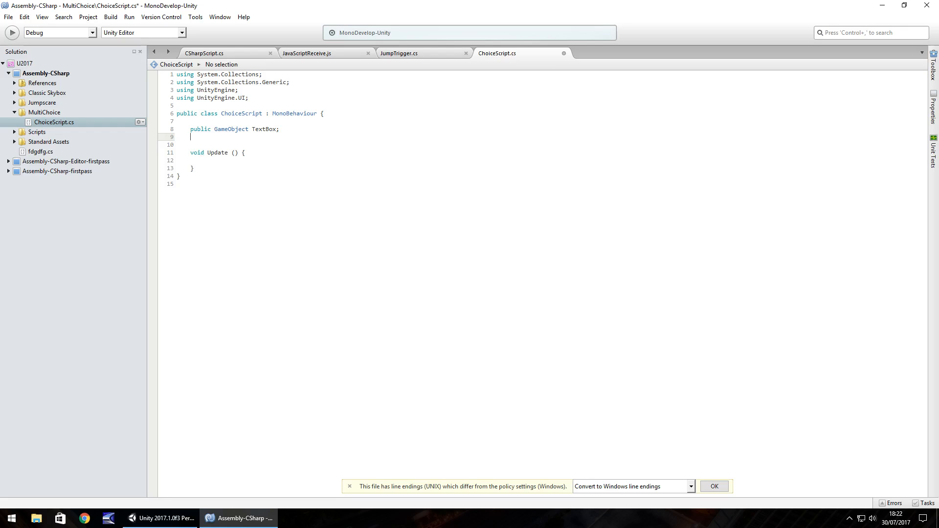
- Declare public GameObjects Choice01 to Choice03 and a public int ChoiceMade
text(public GameObject)
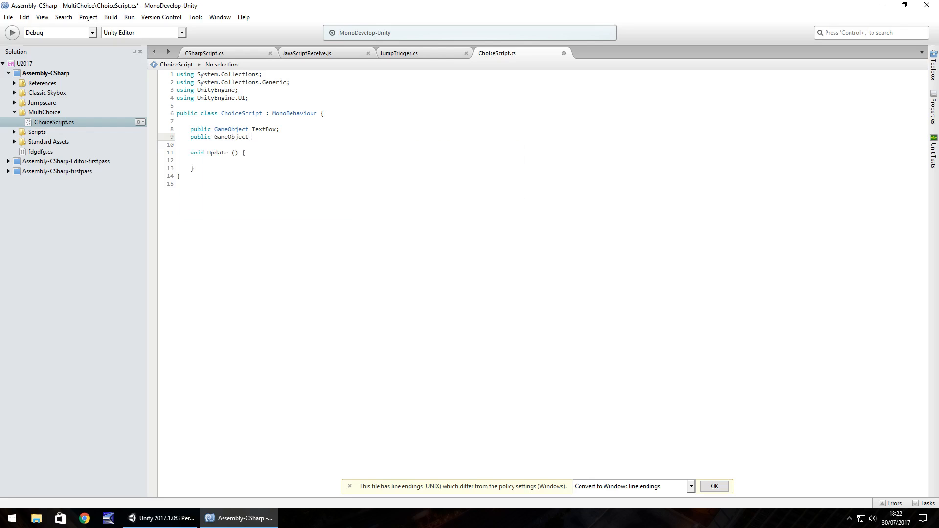
text(Choice01)
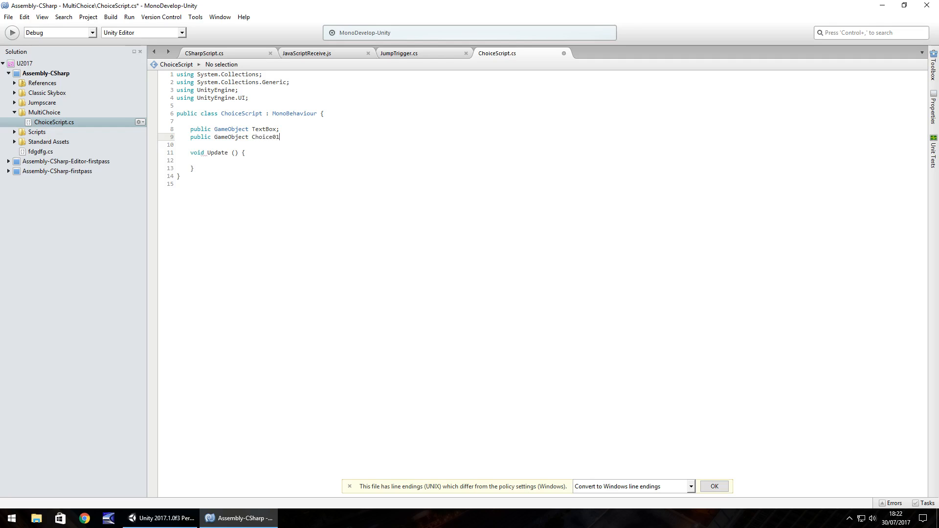
text(;)
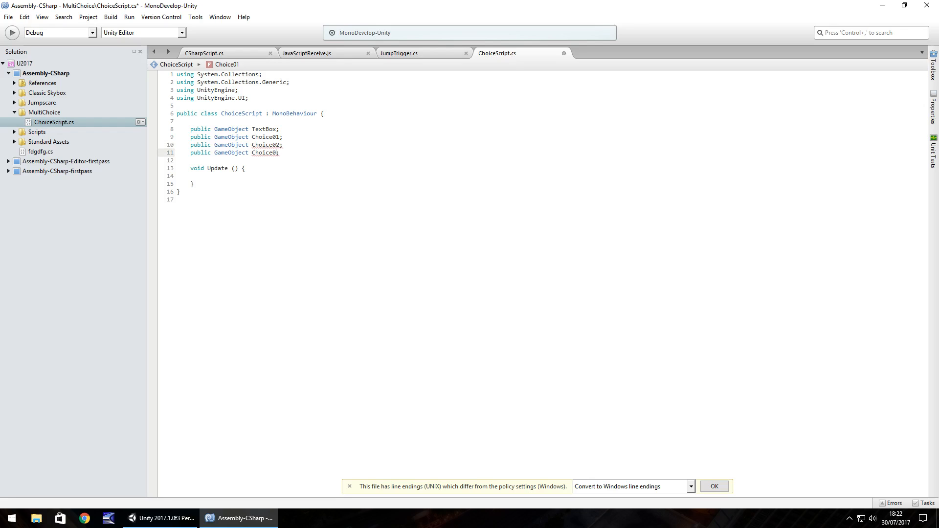
text(3;)
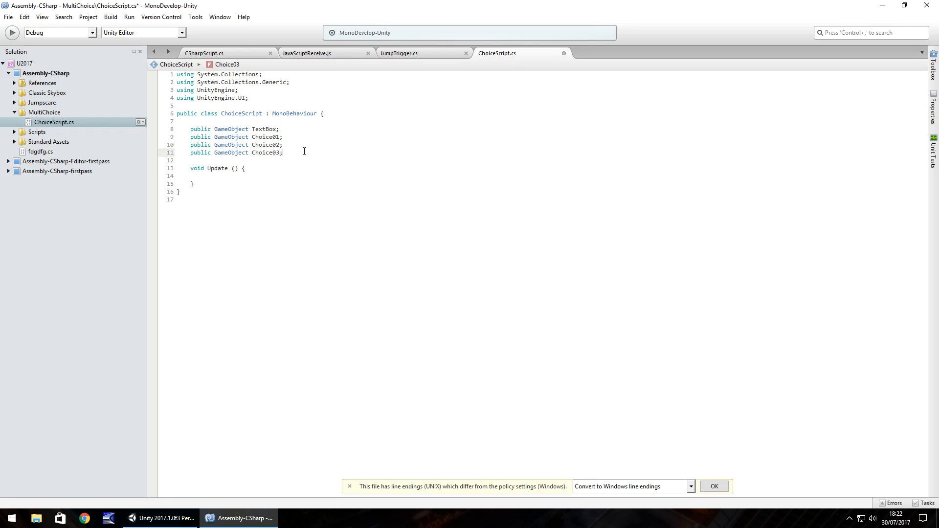
text(o)
text(public)
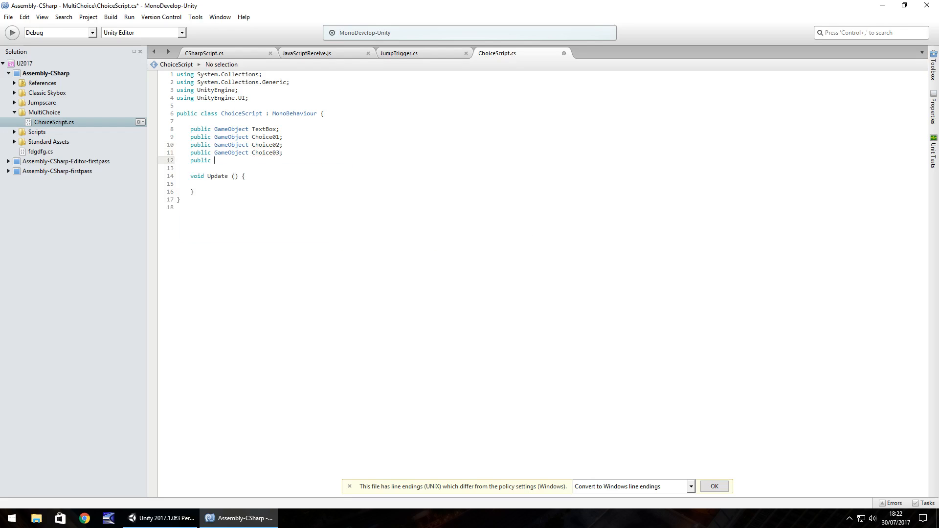
text(int ChoiceMade;)
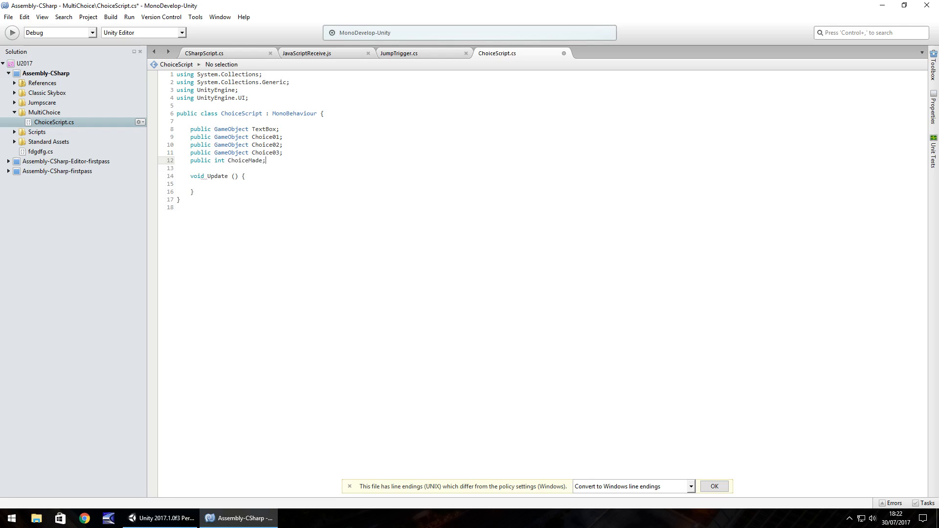
click(268, 178)
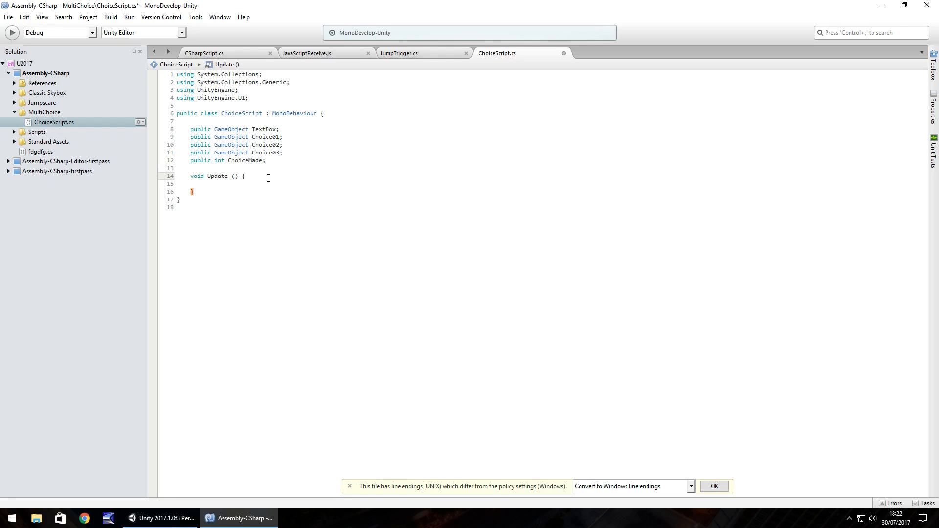
mouse_move(285, 160)
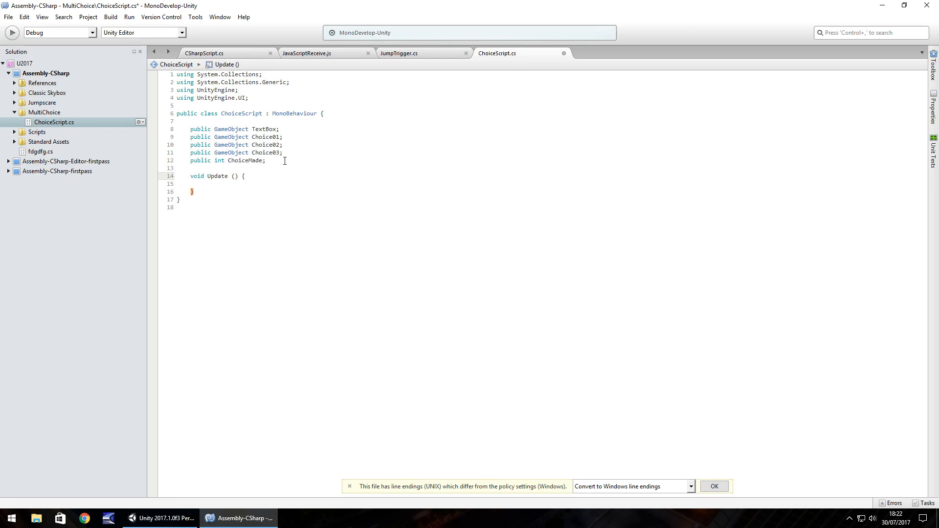
- Add a public ChoiceOption1 method above Update
key(enter)
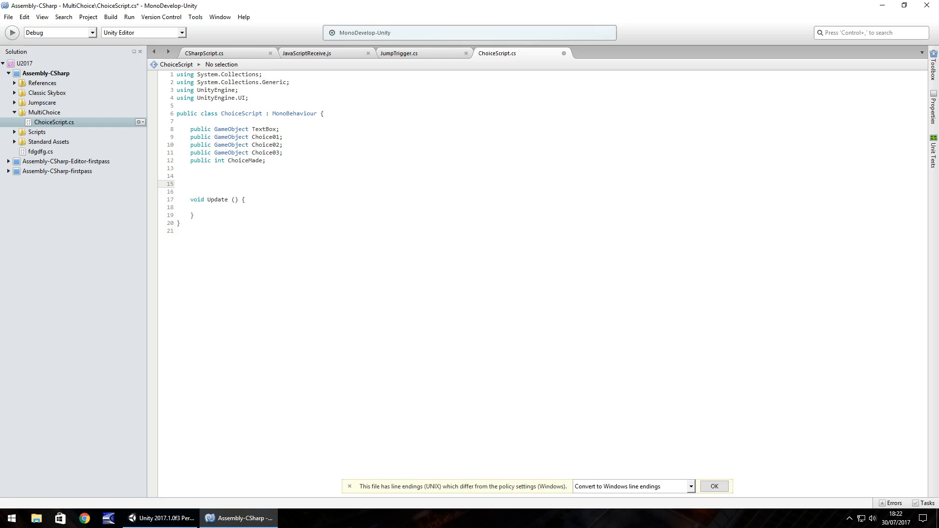
text(public void Choice)
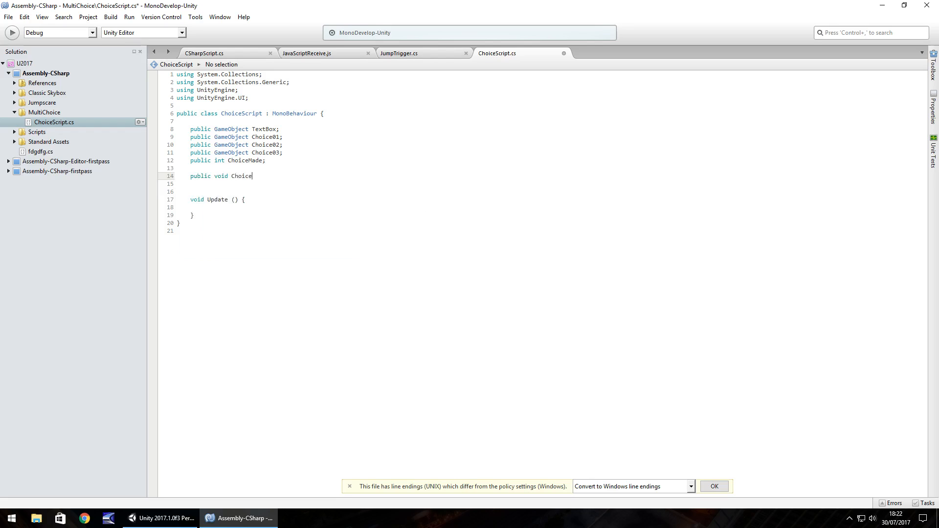
text(Option)
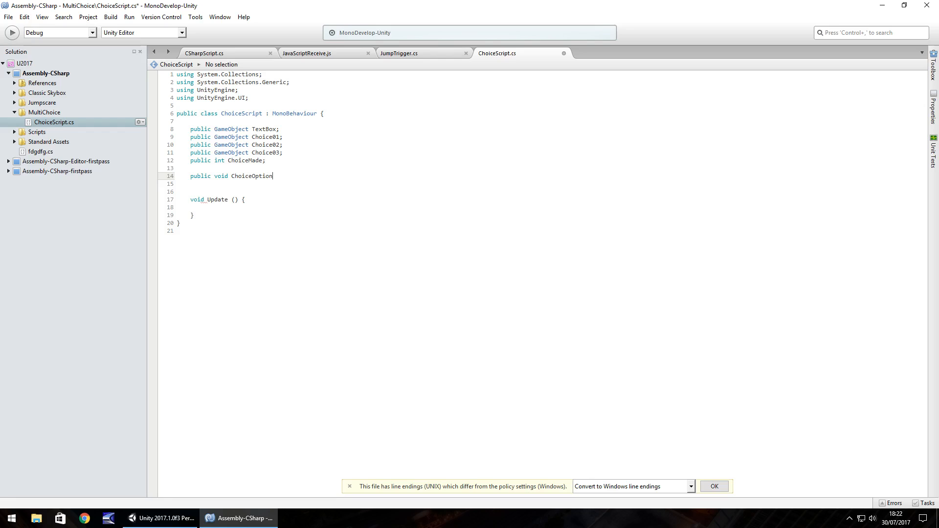
text(1)
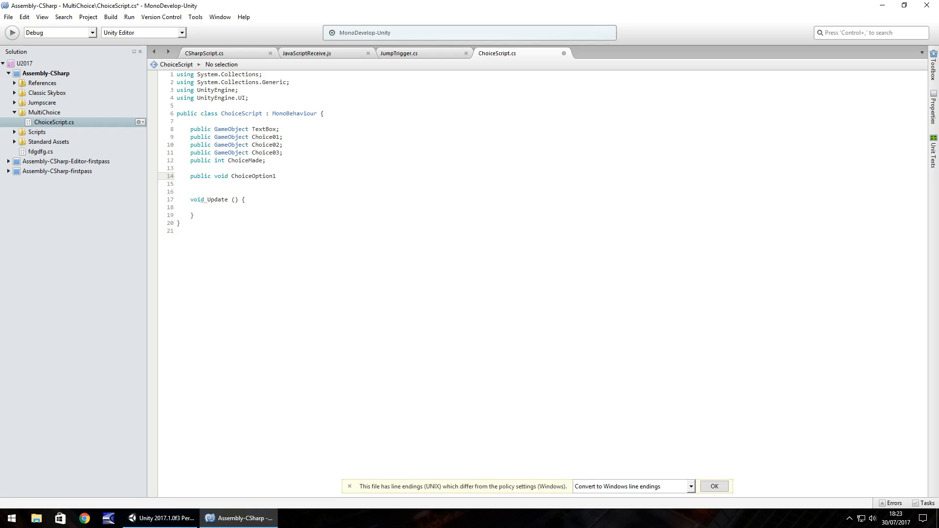
text(() {)
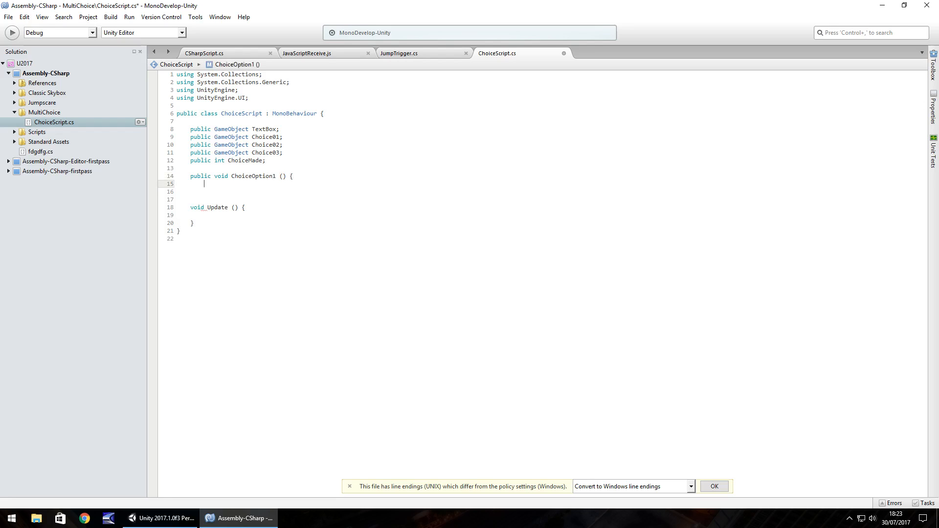
- Make ChoiceOption1 set TextBox text to "That's good stranger, Looks like you made the first choice." and ChoiceMade to 1
text(TextBox.)
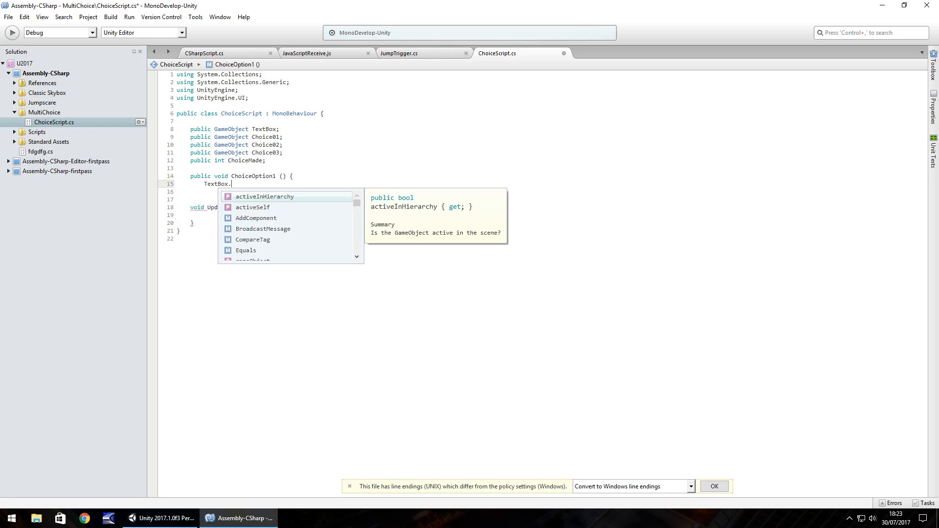
text(GetComponent<Text>().)
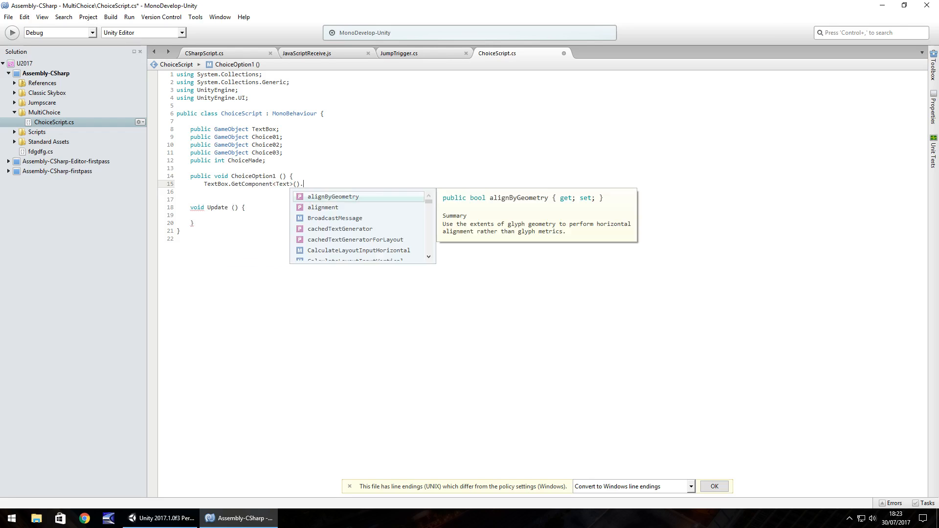
text(text)
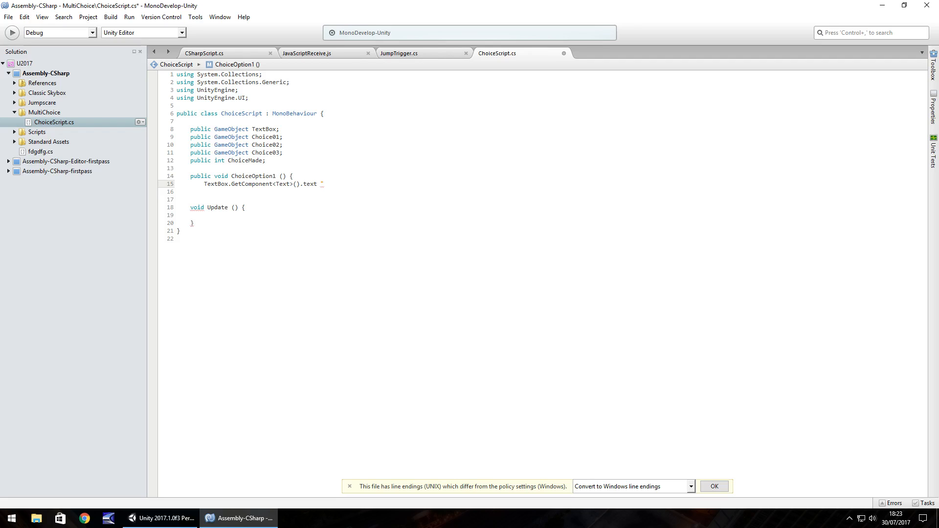
text("That's go)
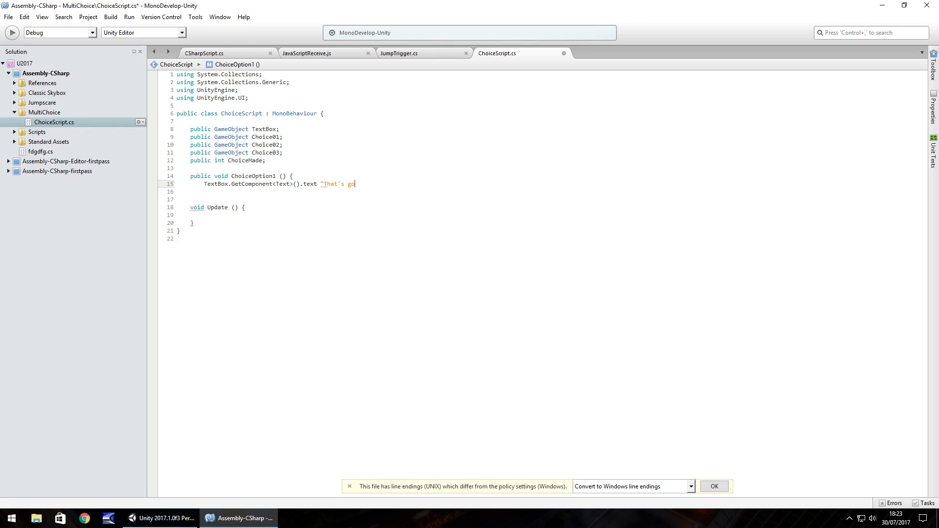
text(od stranger)
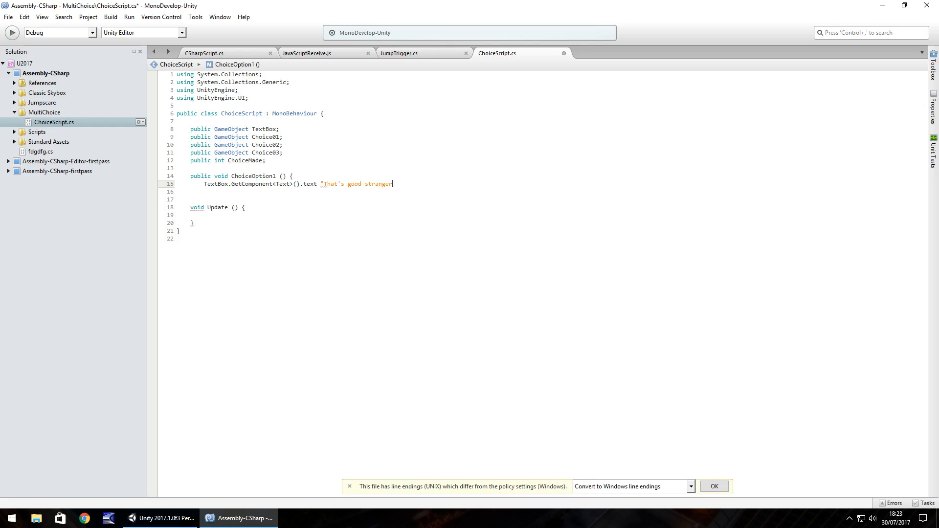
text(, Looks)
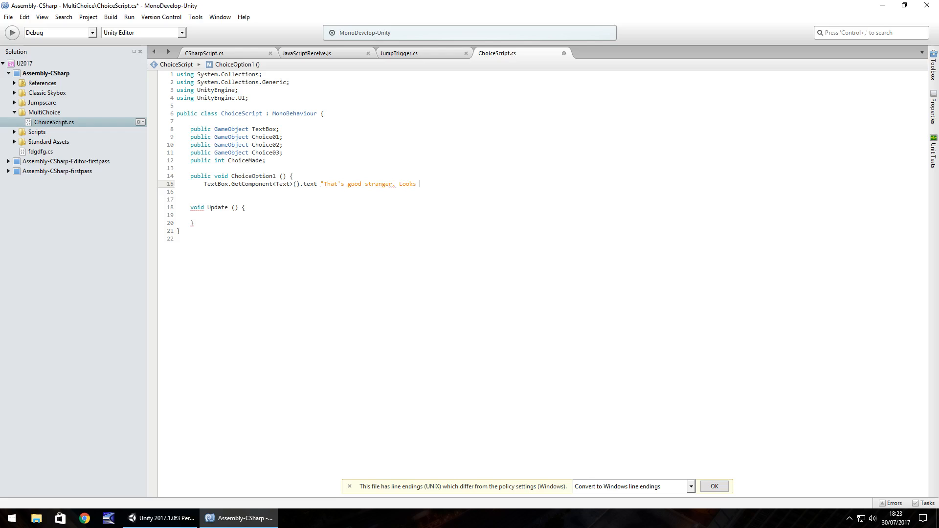
text(like you)
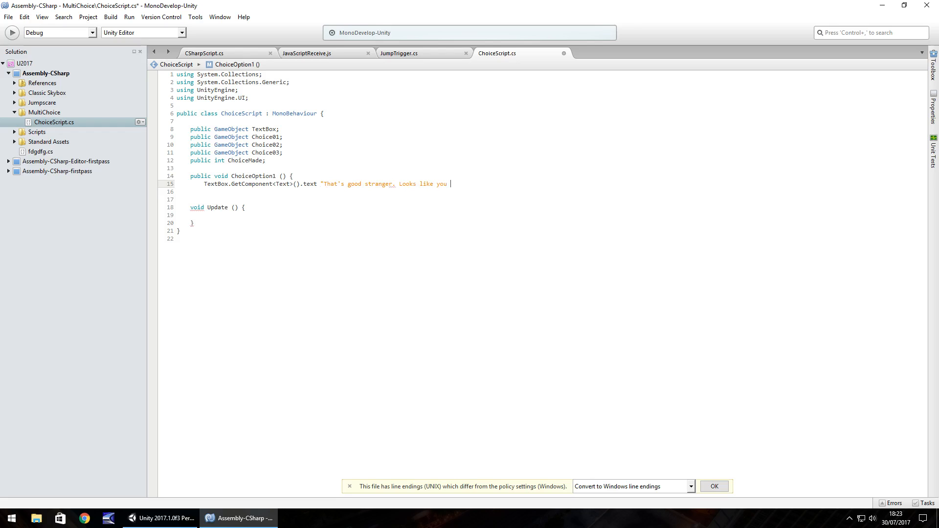
text(made the firs)
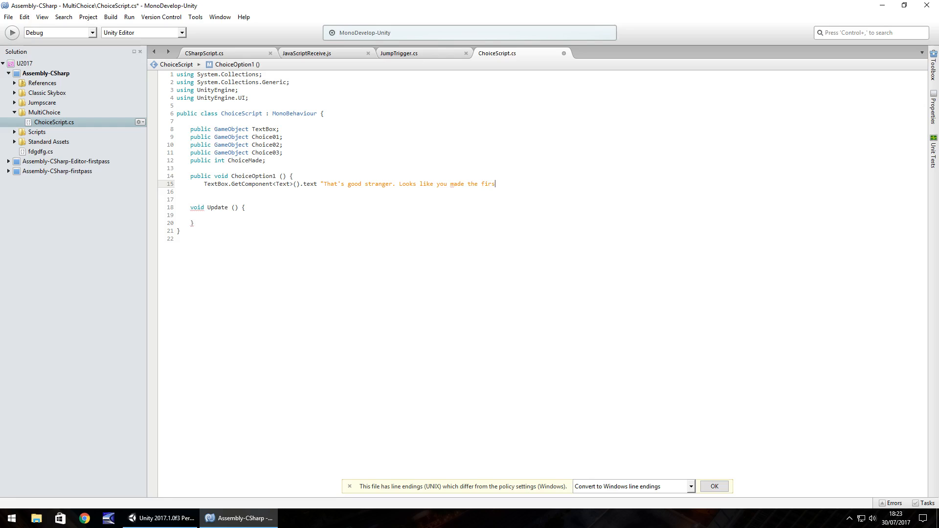
text(t choice.")
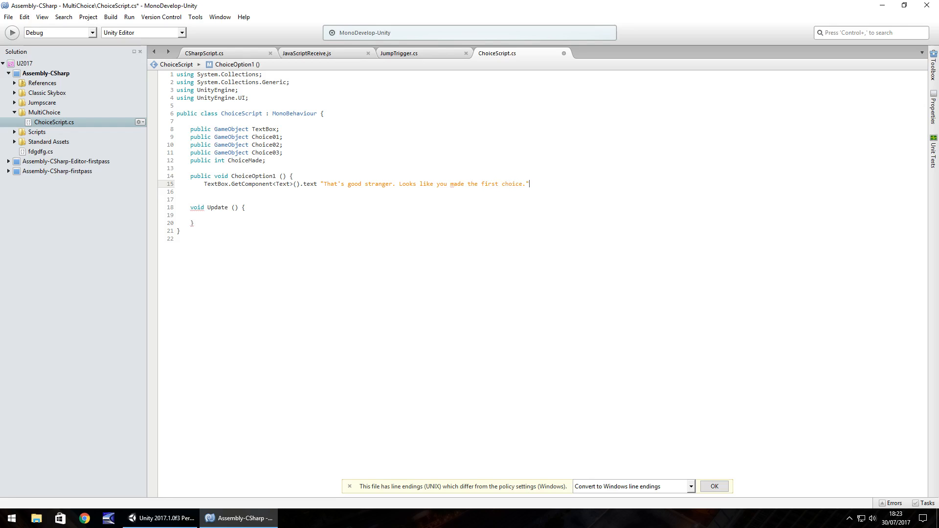
text(;)
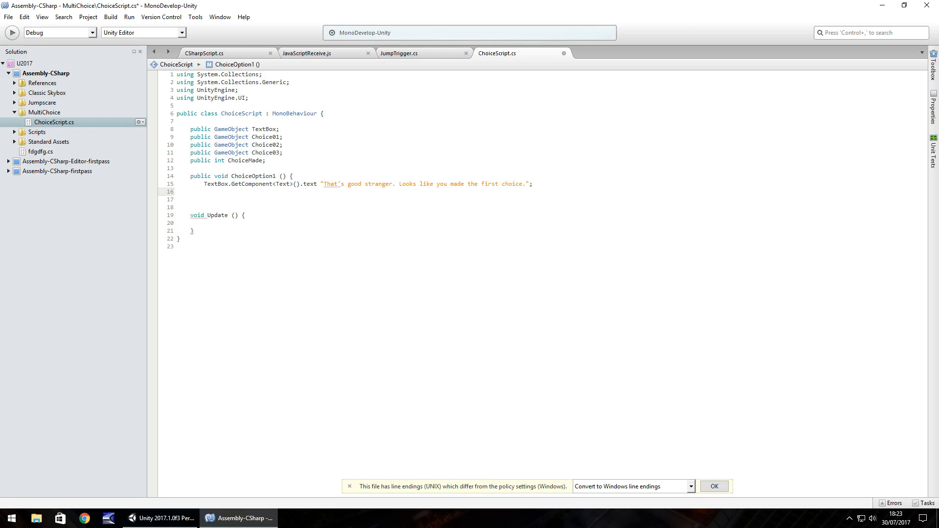
text(ChoiceMade)
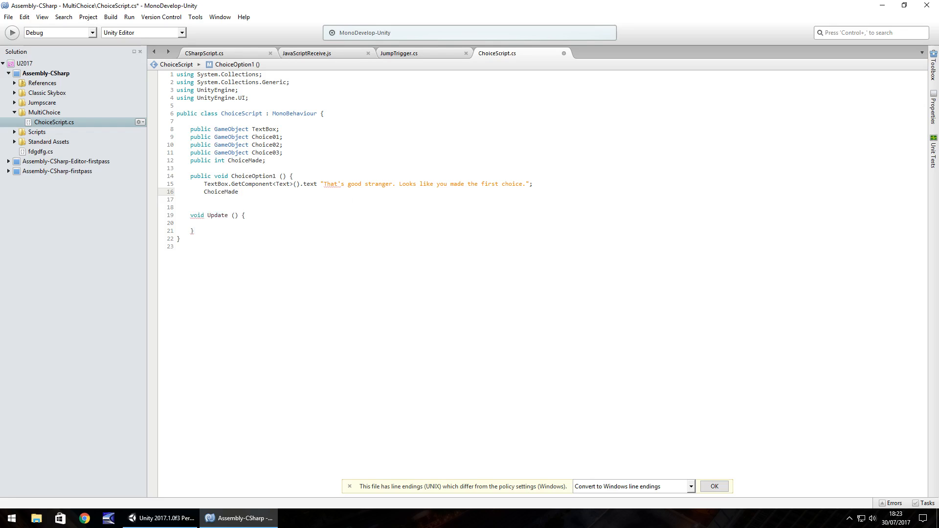
click(240, 192)
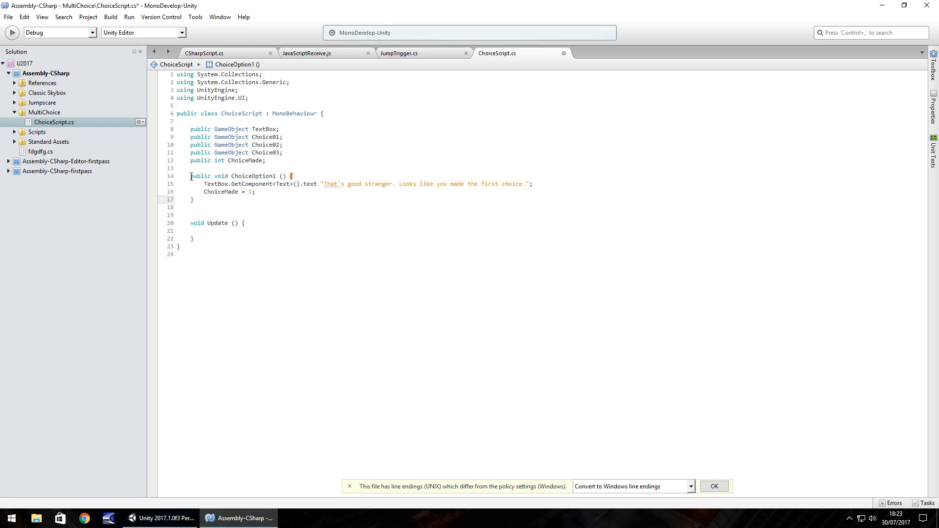
- Copy ChoiceOption1 as ChoiceOption2, replying 'I'm still a stranger too. Look... the second option.'
click(224, 203)
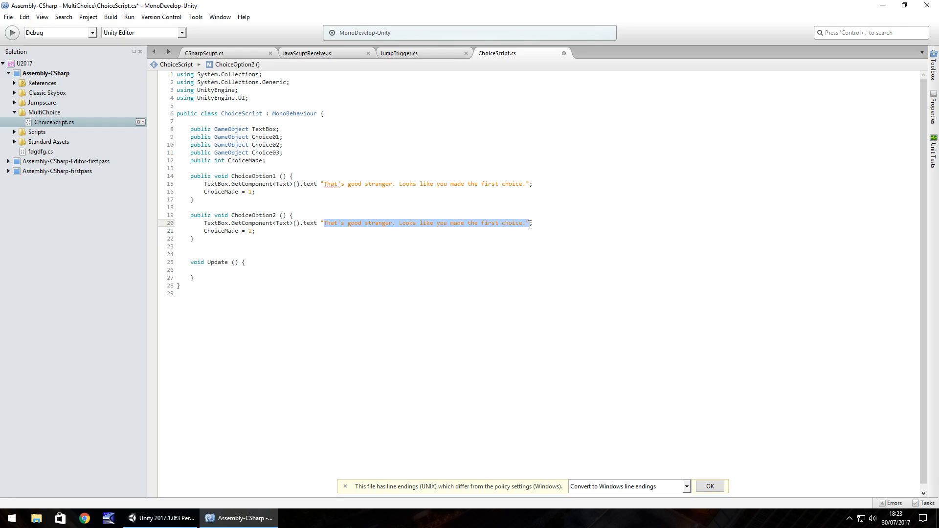
mouse_move(527, 223)
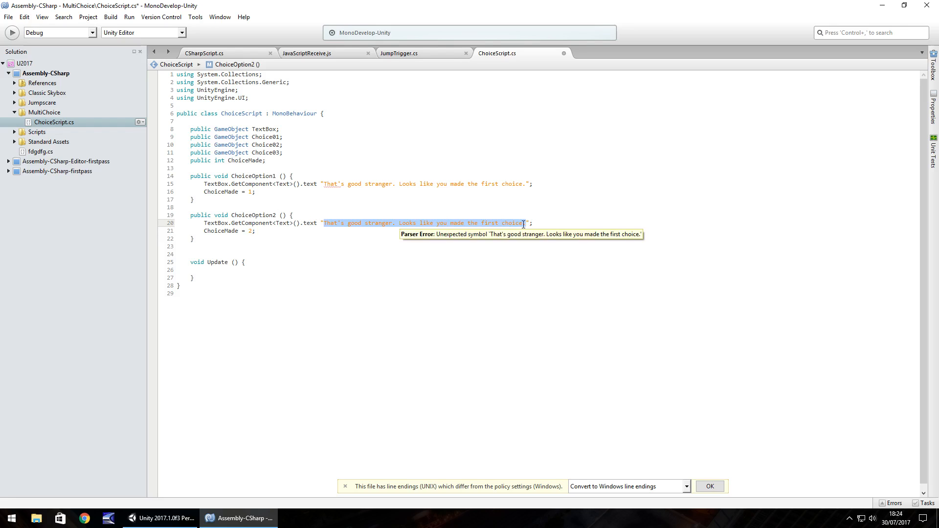
text(I'm still a ";)
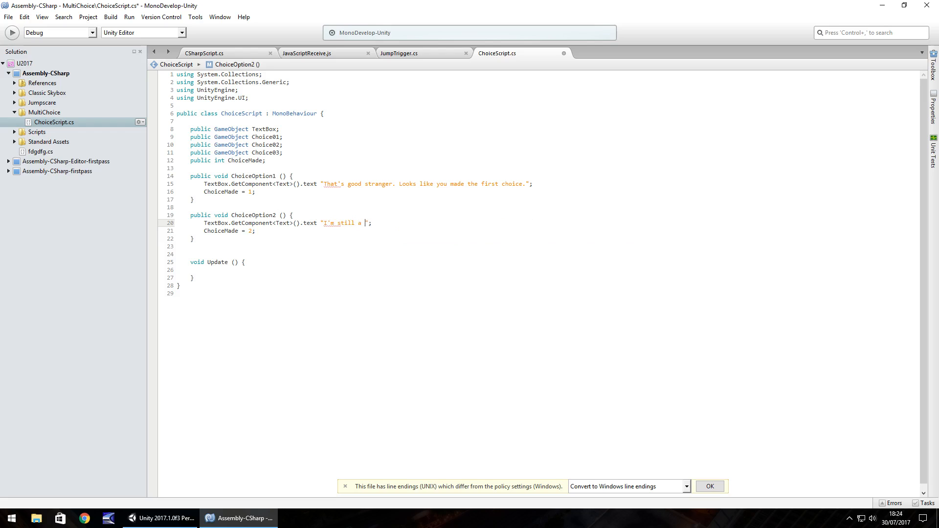
text(stranger)
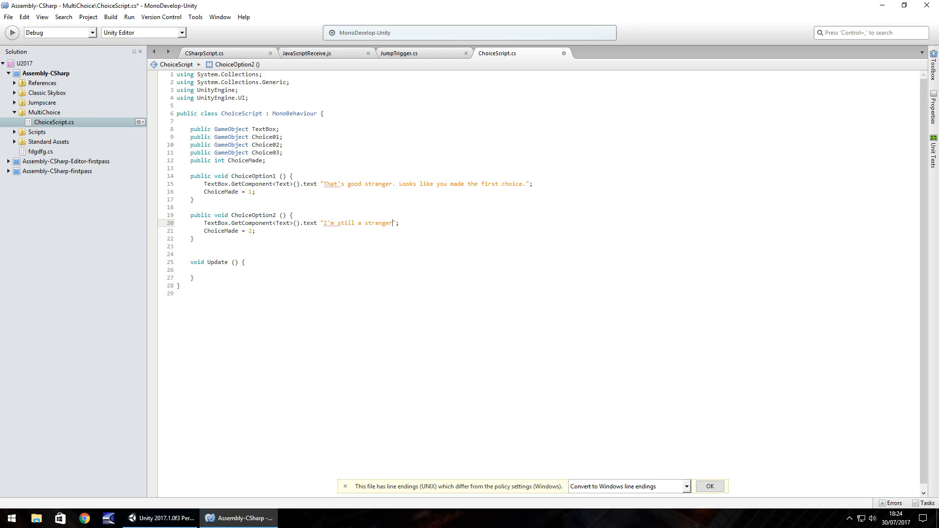
text(too. Looks like you ch)
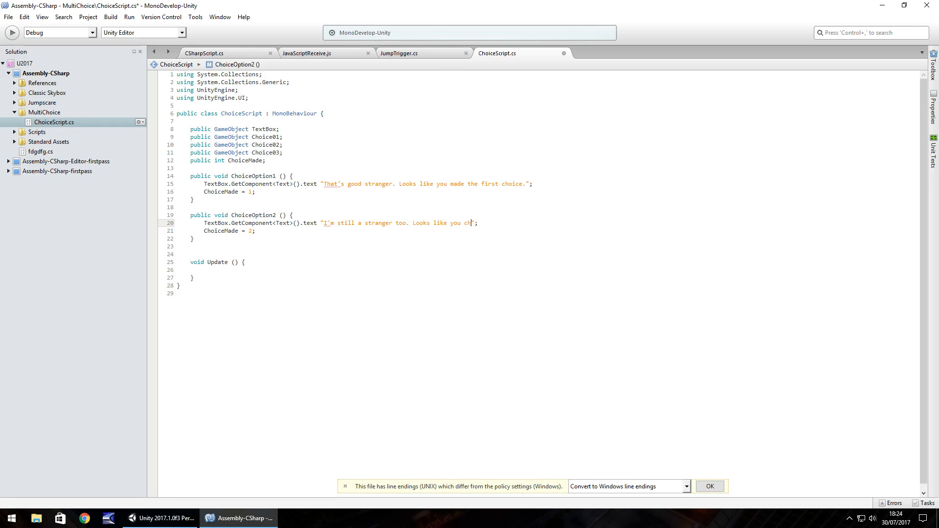
text(ose the seco)
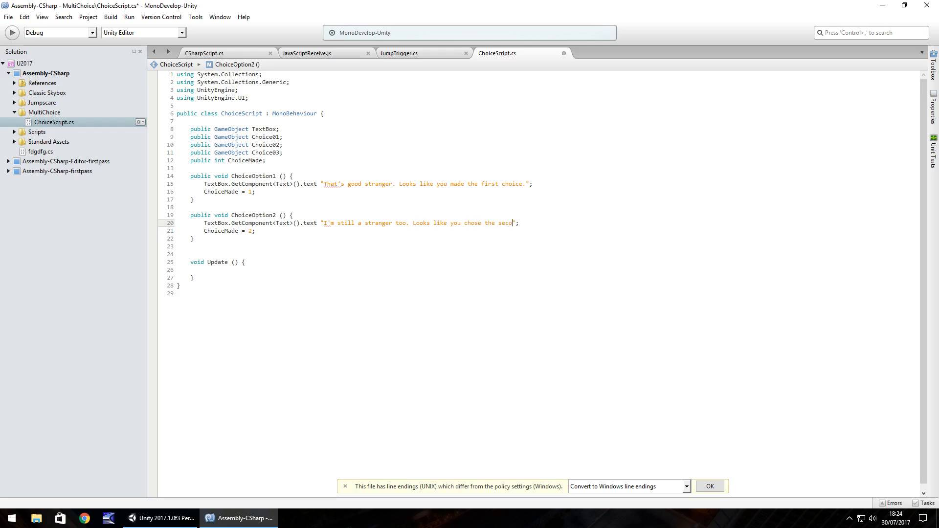
text(nd option.)
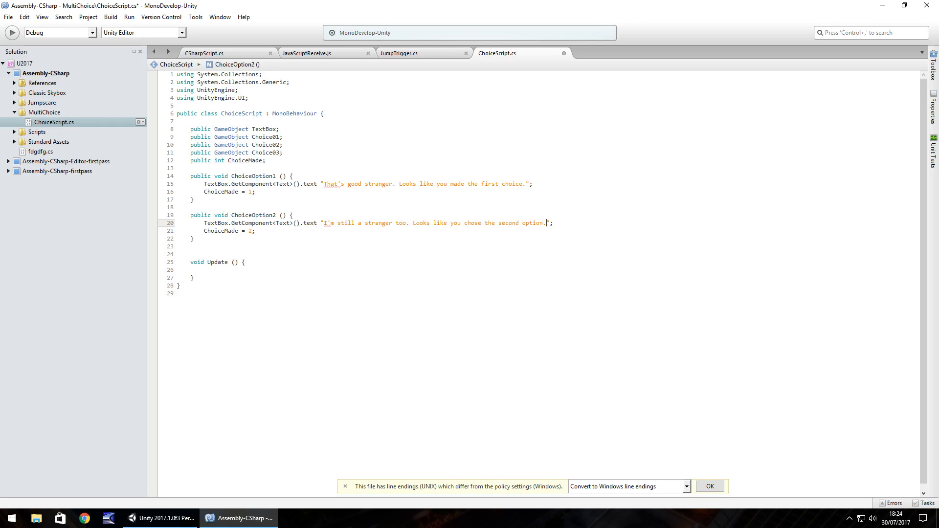
- Paste another copy as ChoiceOption3 and begin its 'good for you stranger... looks like you made...' reply
key(enter)
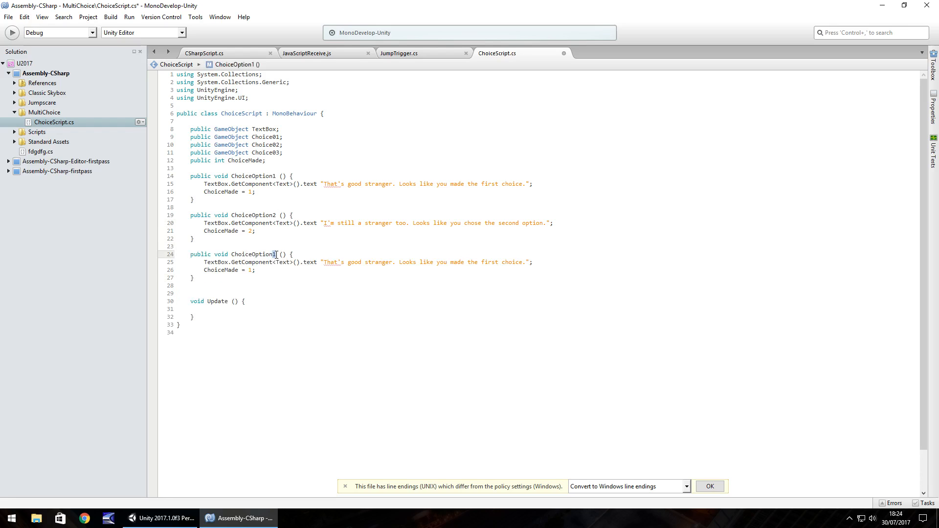
click(251, 270)
text(3)
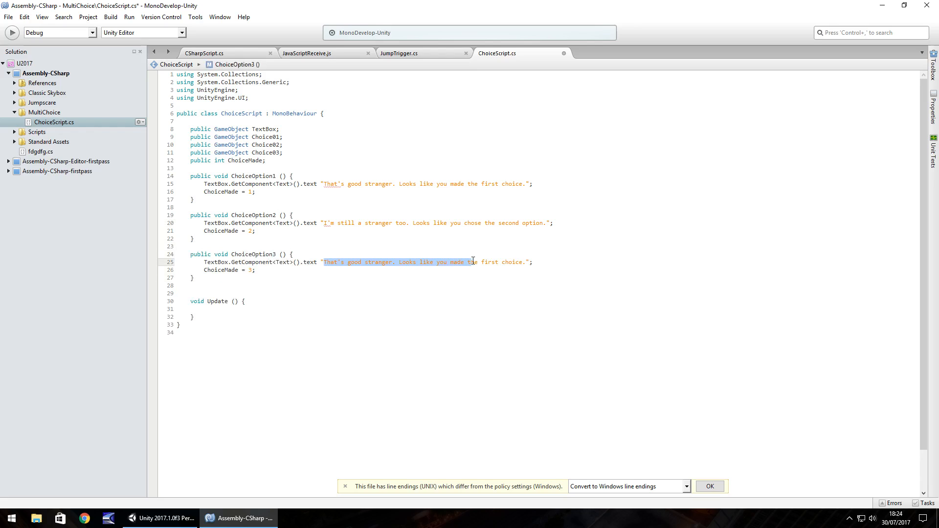
text(g)
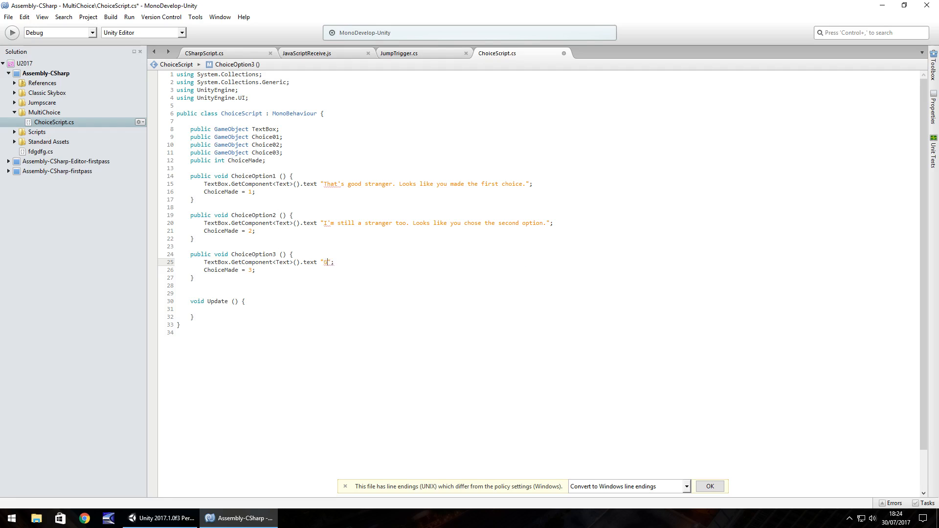
text(ood for you stranger. L)
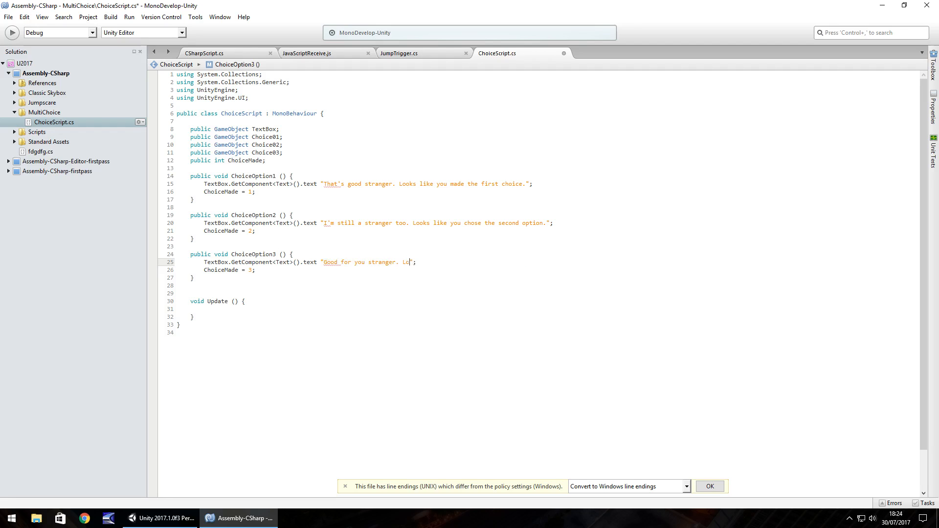
text(oks like you made the last c)
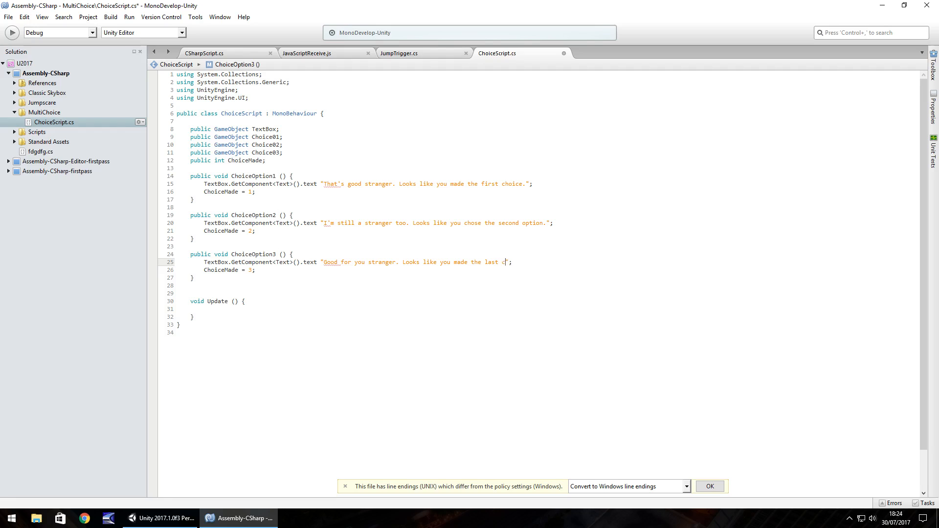
- Finish ChoiceOption3's reply and start an Update condition checking ChoiceMade >= 1
text(hoice.)
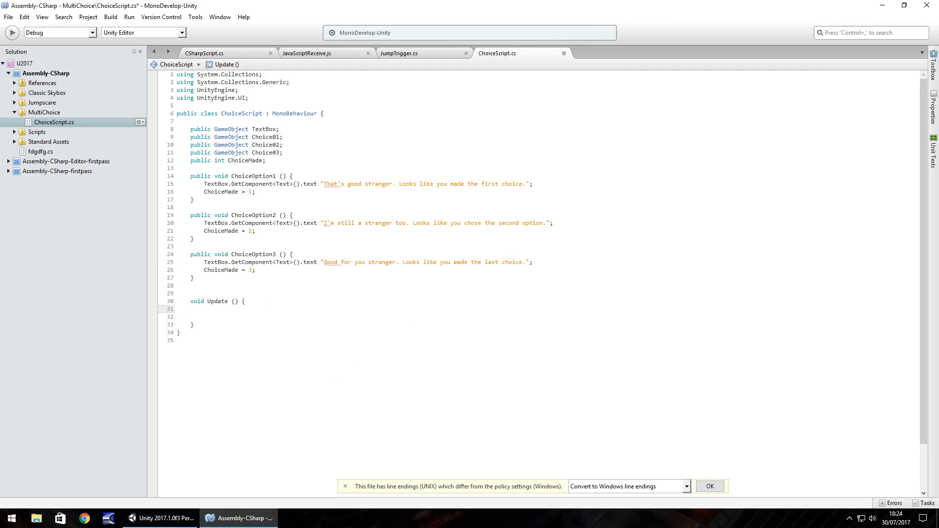
text(if)
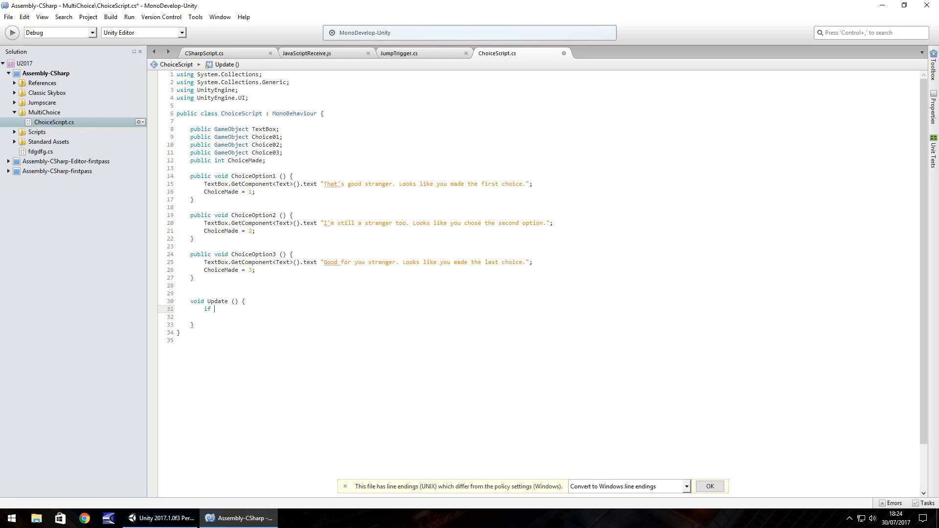
text(ChoiceMade)
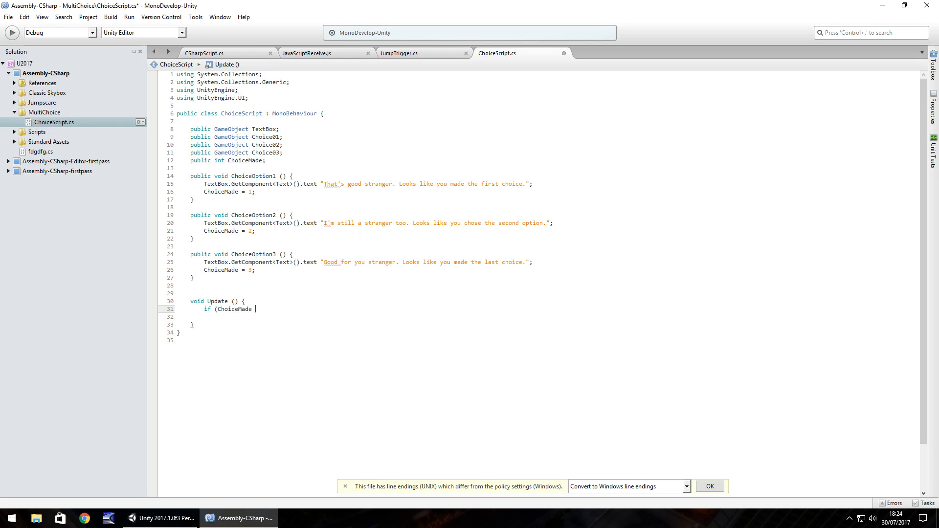
text(>=)
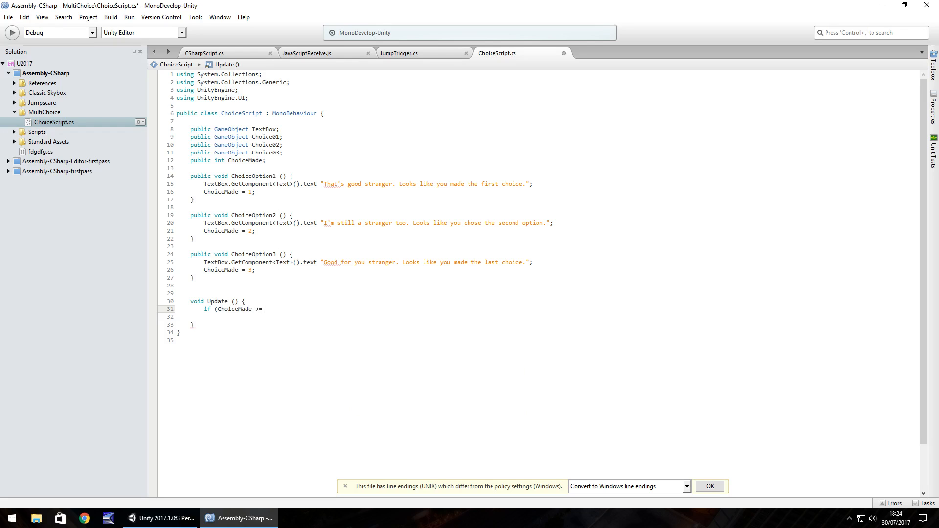
text(1) {)
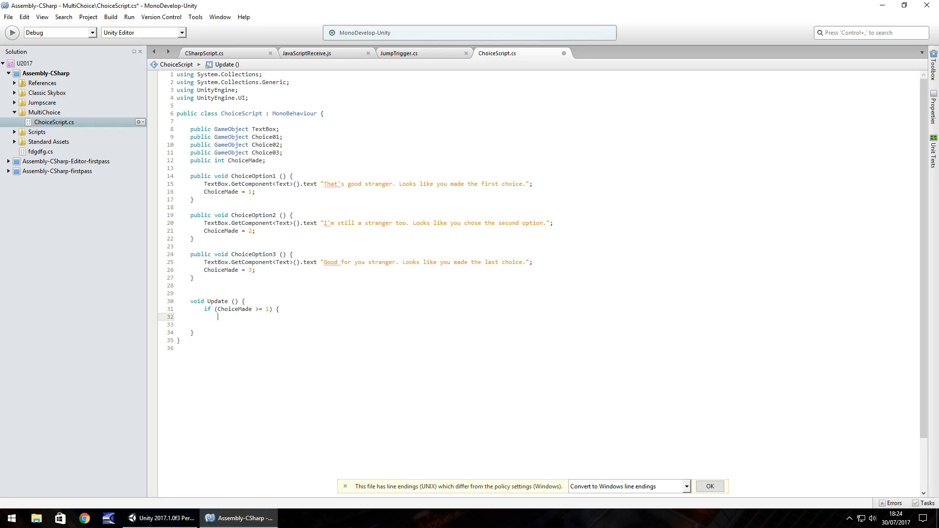
- Inside that condition, hide the choices with Choice01.SetActive(false) and its siblings, then save
text(Choice01.SetActive (false);)
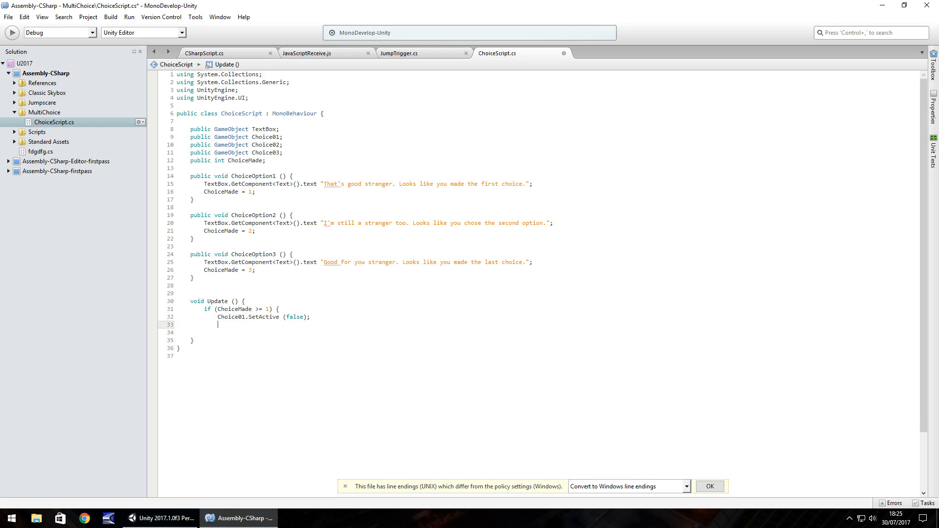
text(Choice01.SetActive (false);)
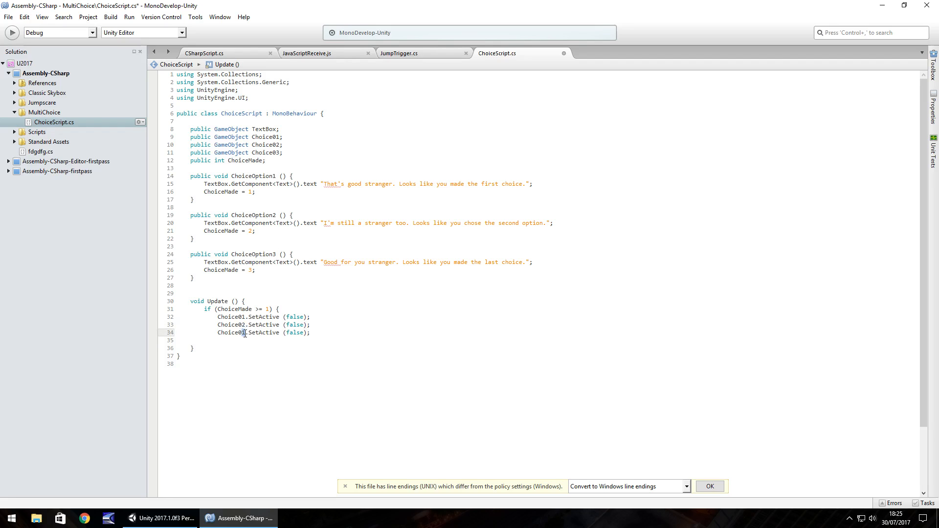
key(enter)
text(})
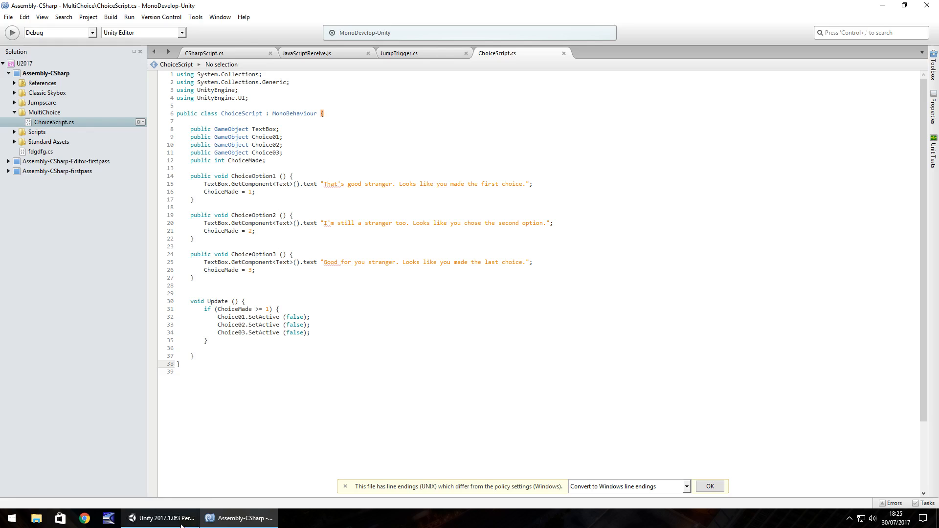
- Check Unity's compile errors, fix the third reply's opening quote, and return to Unity
click(160, 518)
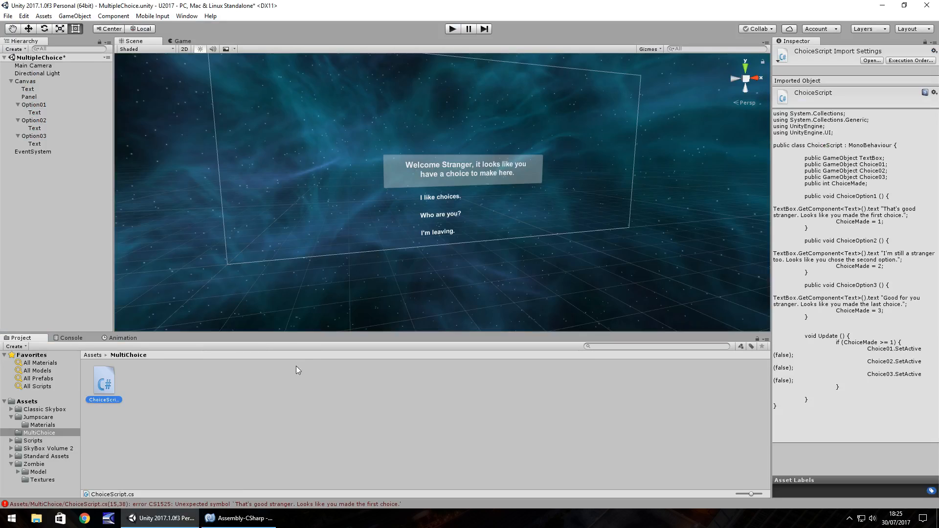
click(70, 337)
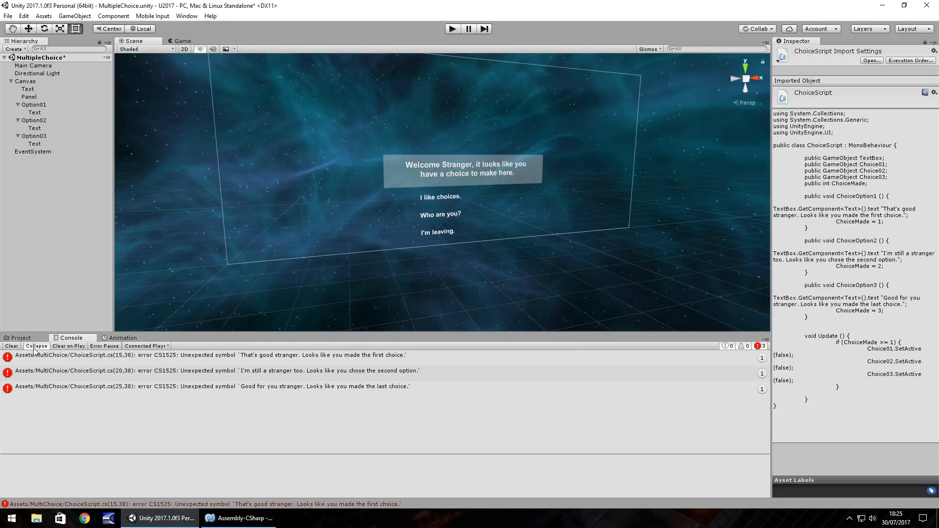
mouse_move(199, 362)
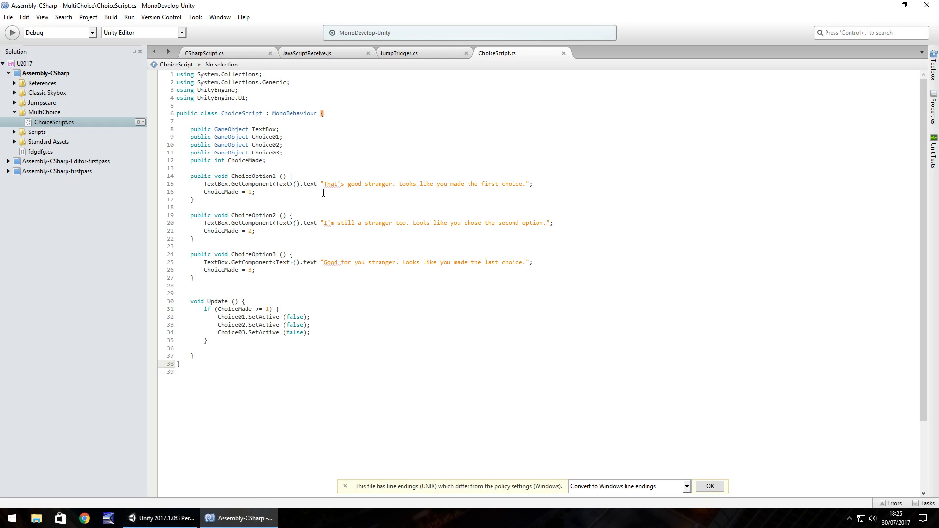
mouse_move(332, 184)
text( =)
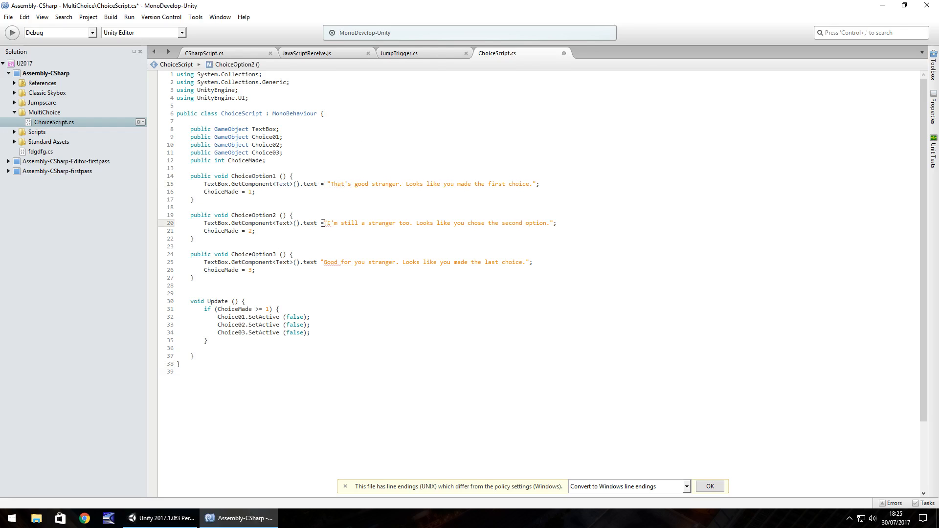
click(327, 261)
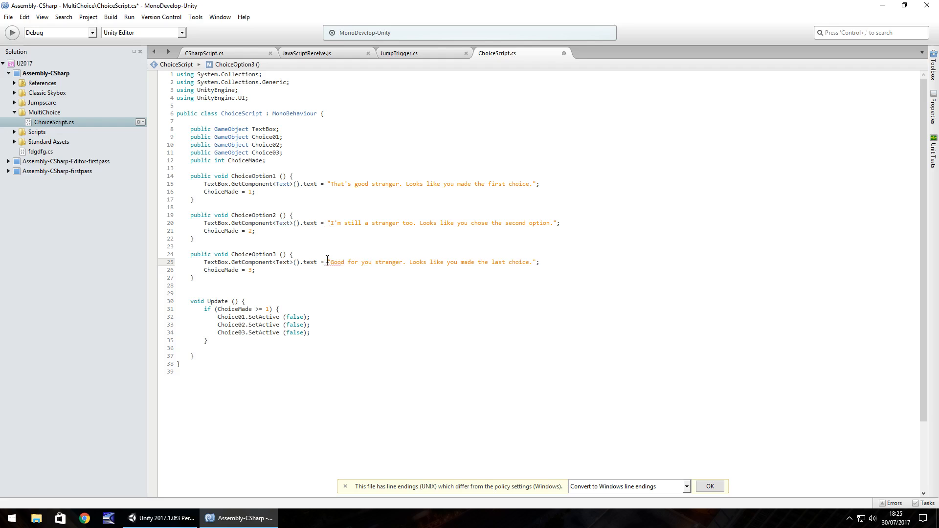
click(160, 518)
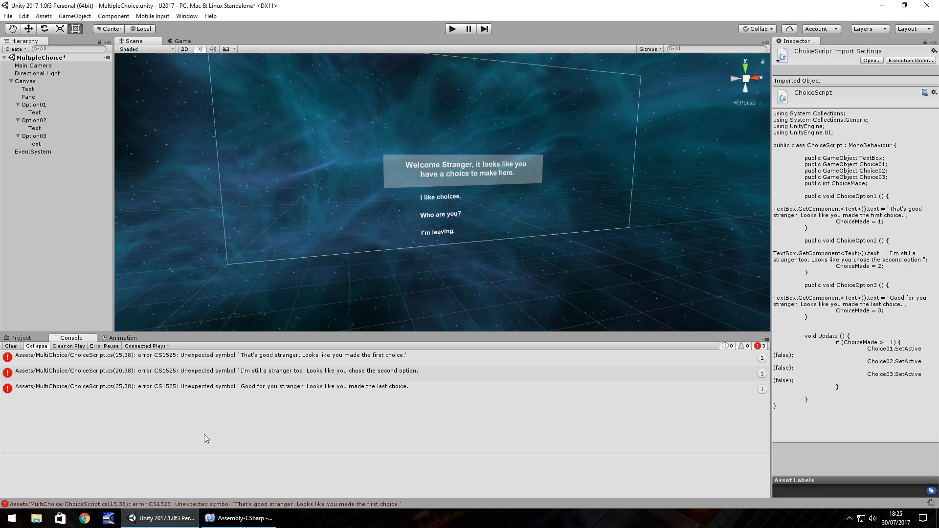
mouse_move(256, 430)
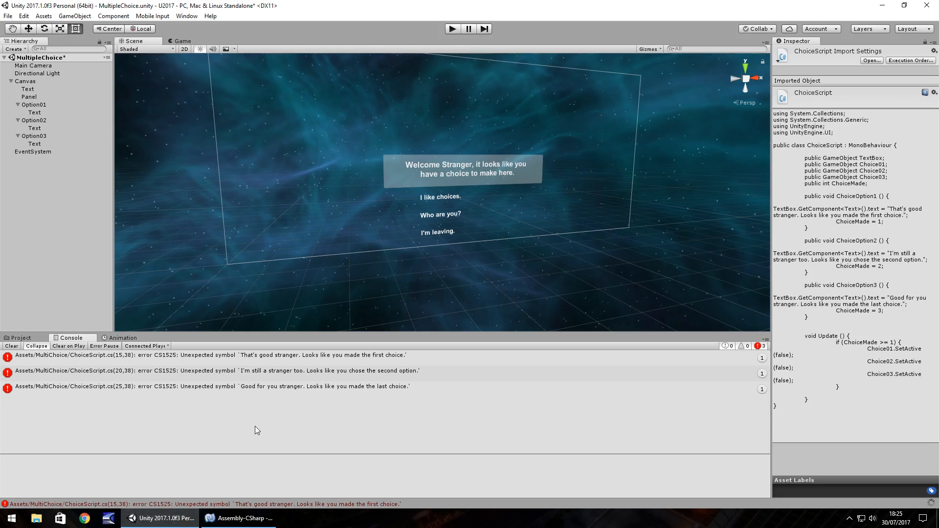
- Create an empty GameObject with ChoiceScript, linking the option buttons into its choice fields
click(22, 337)
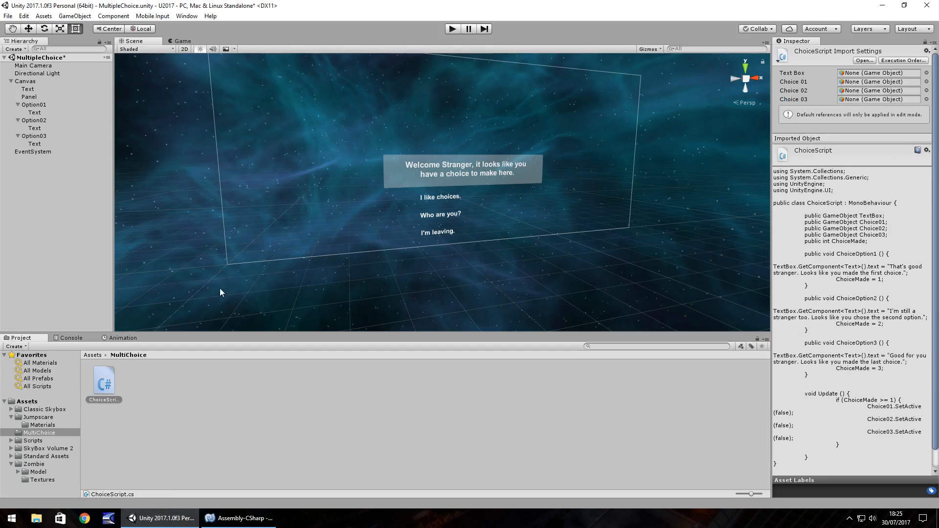
click(74, 16)
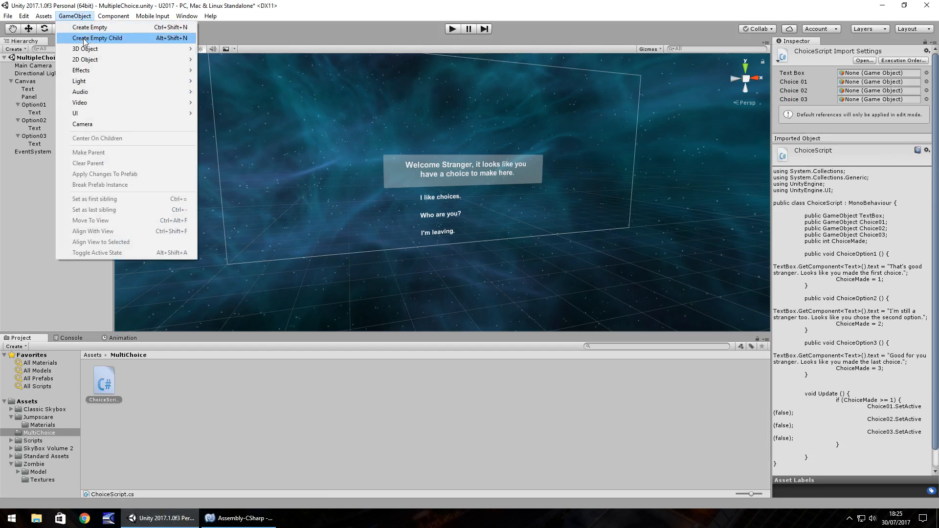
click(89, 27)
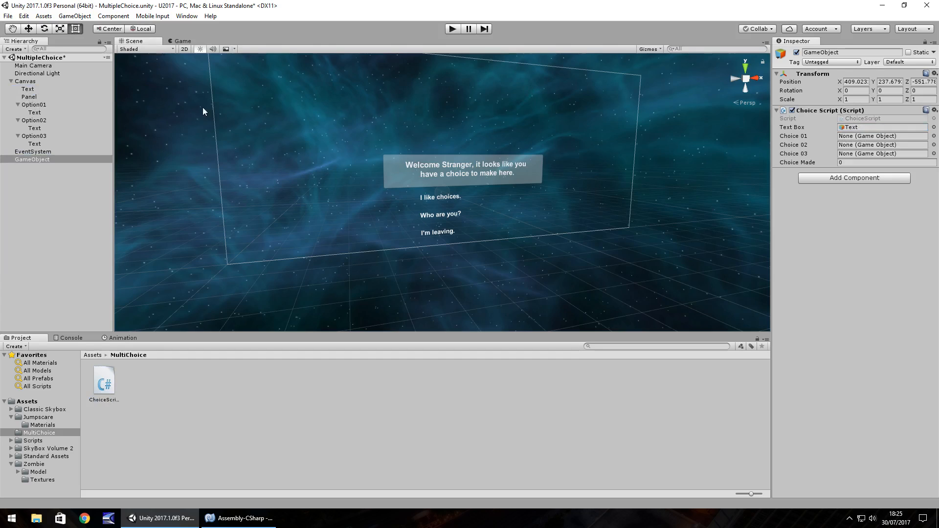
click(34, 104)
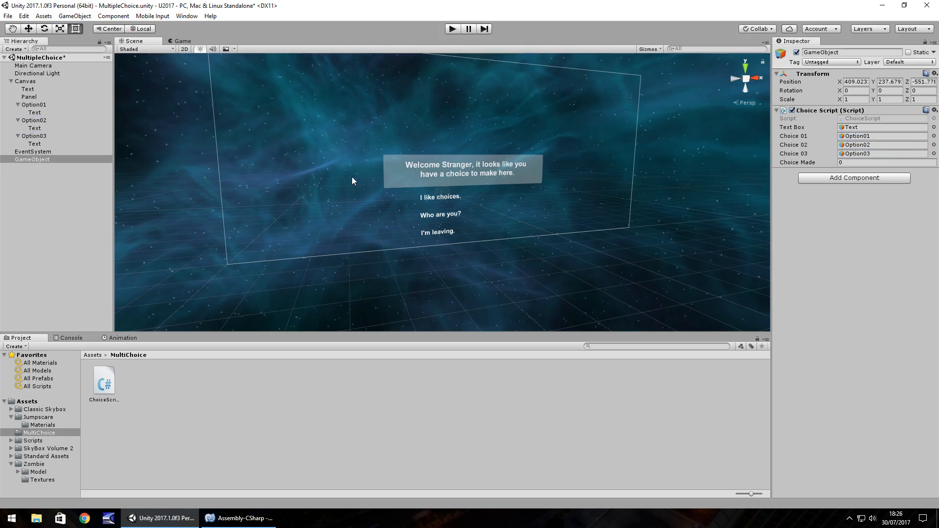
click(34, 105)
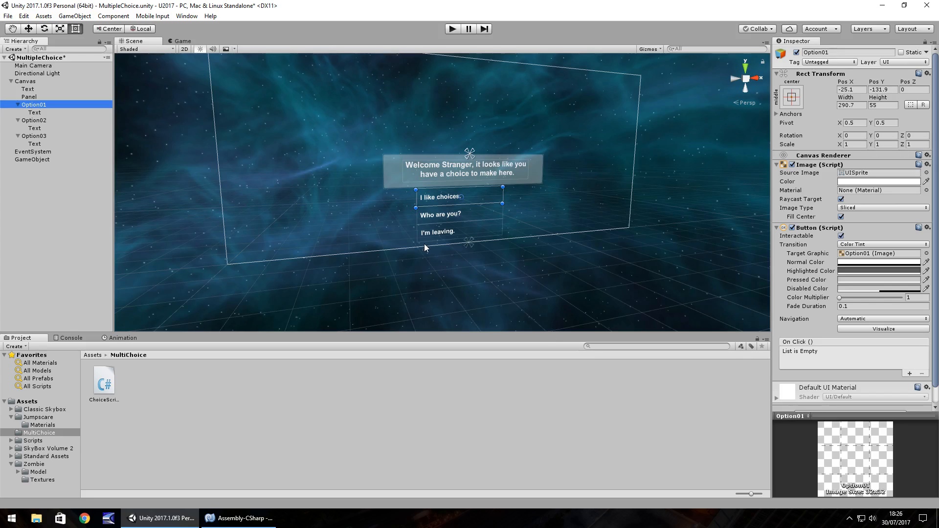
mouse_move(114, 123)
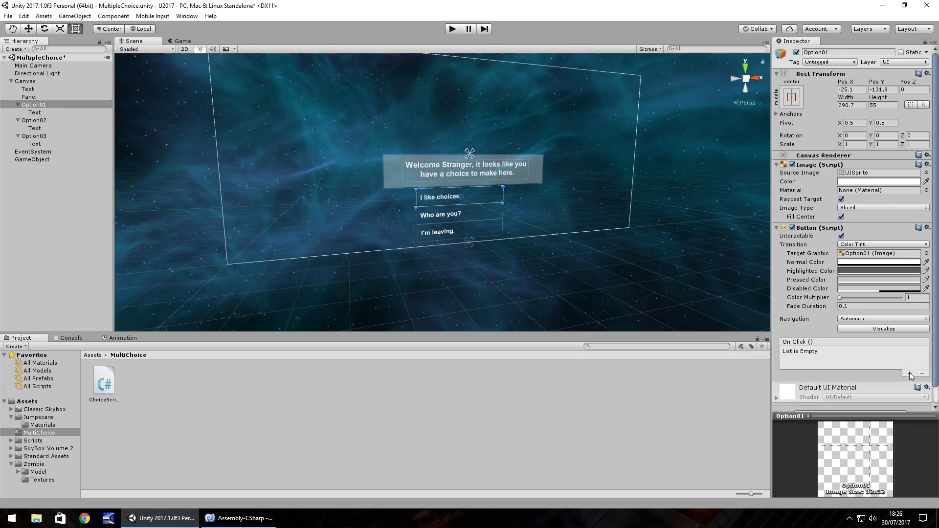
- Give Option01 an On Click event targeting GameObject that calls ChoiceScript.ChoiceOption1
click(909, 374)
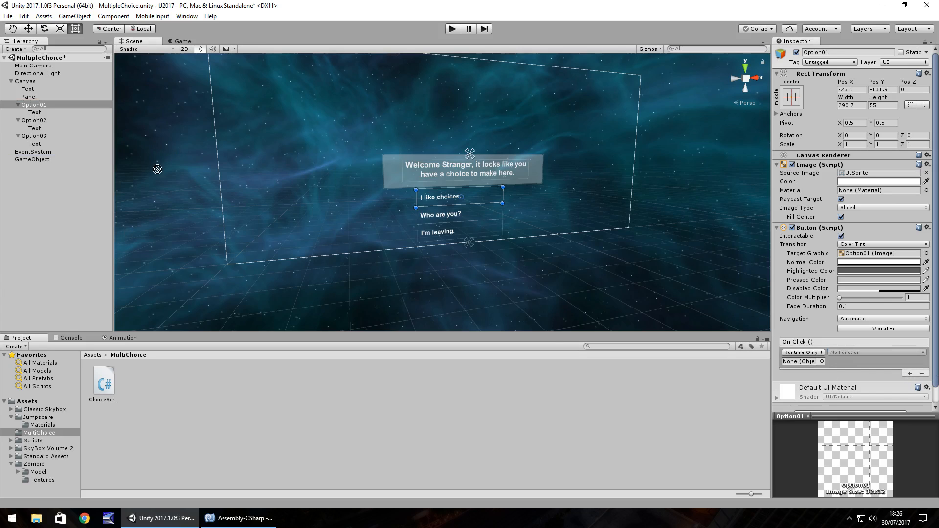
click(802, 361)
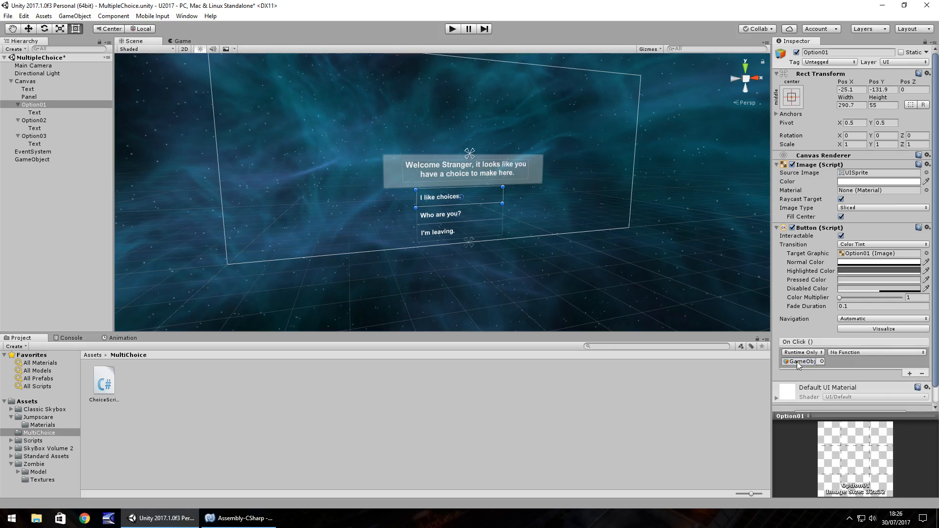
click(860, 399)
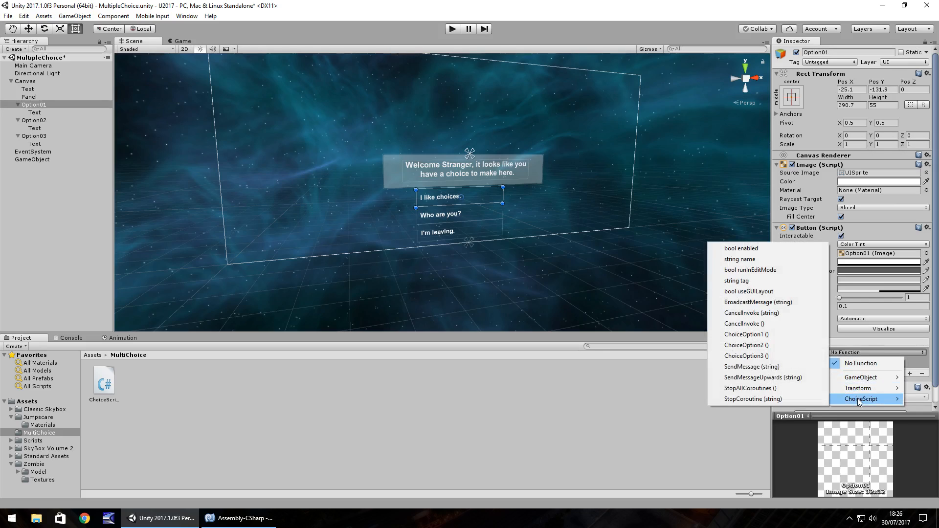
click(746, 334)
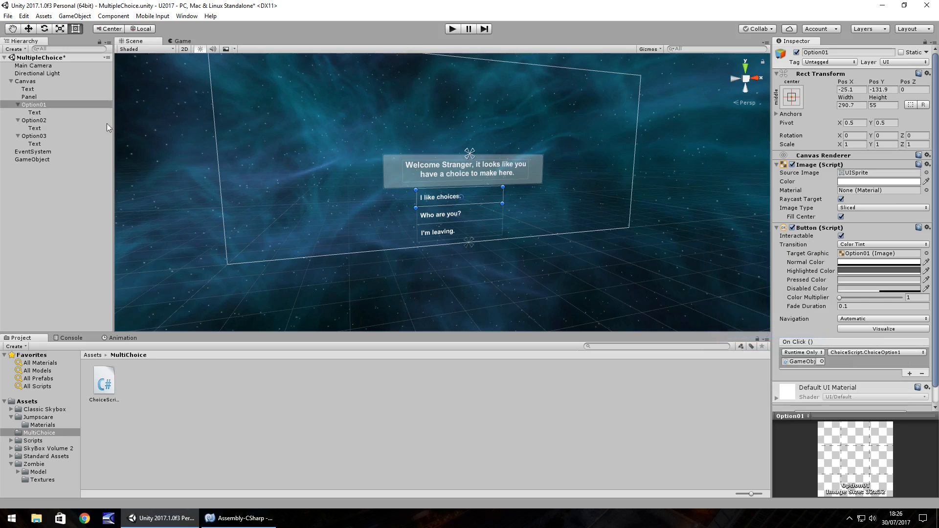
- Add On Click events making Option02 call ChoiceOption2 and Option03 call ChoiceOption3
click(34, 120)
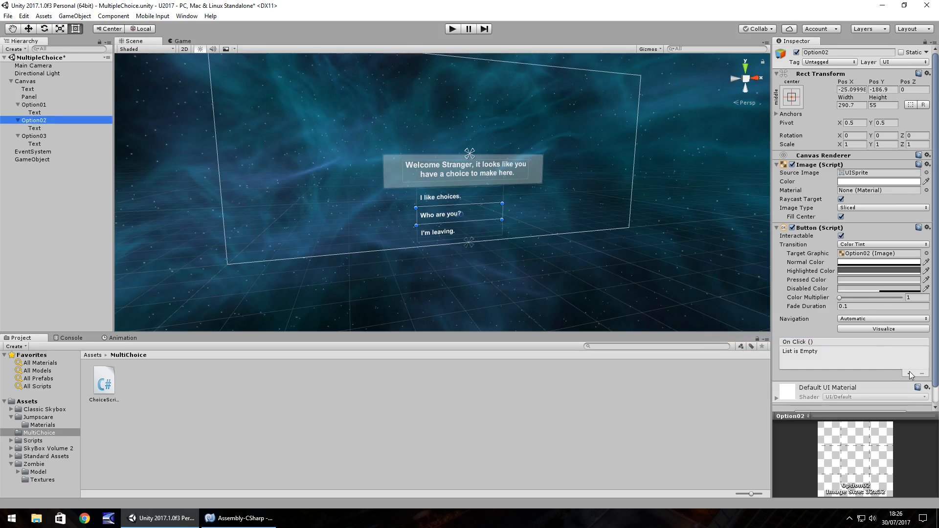
click(909, 376)
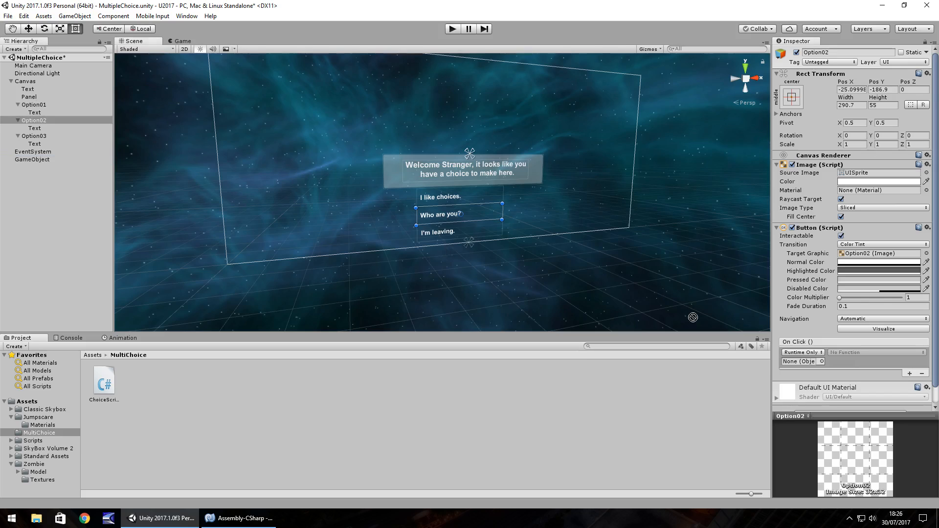
click(876, 353)
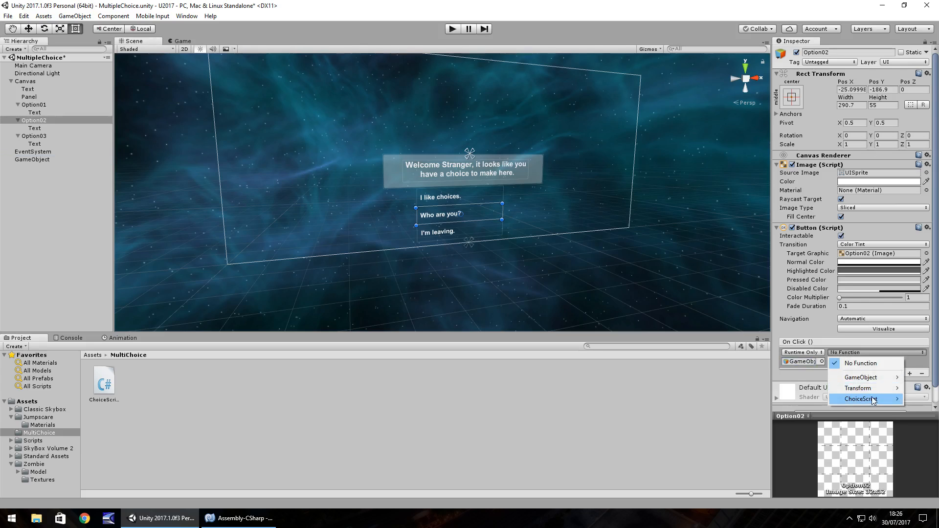
click(859, 399)
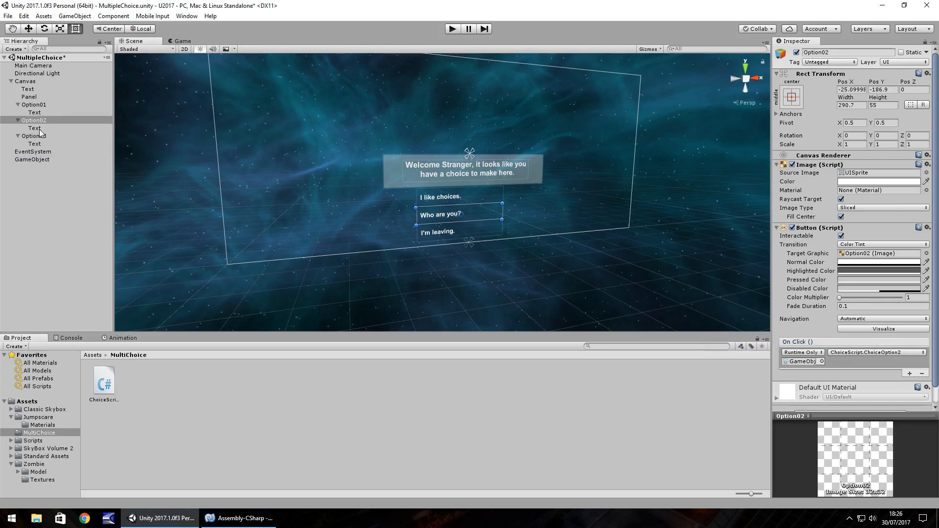
click(34, 136)
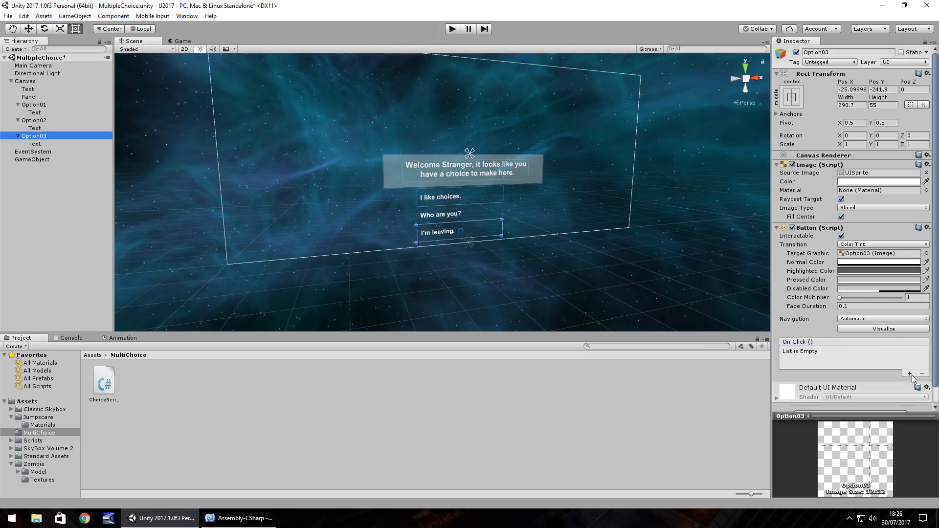
click(909, 373)
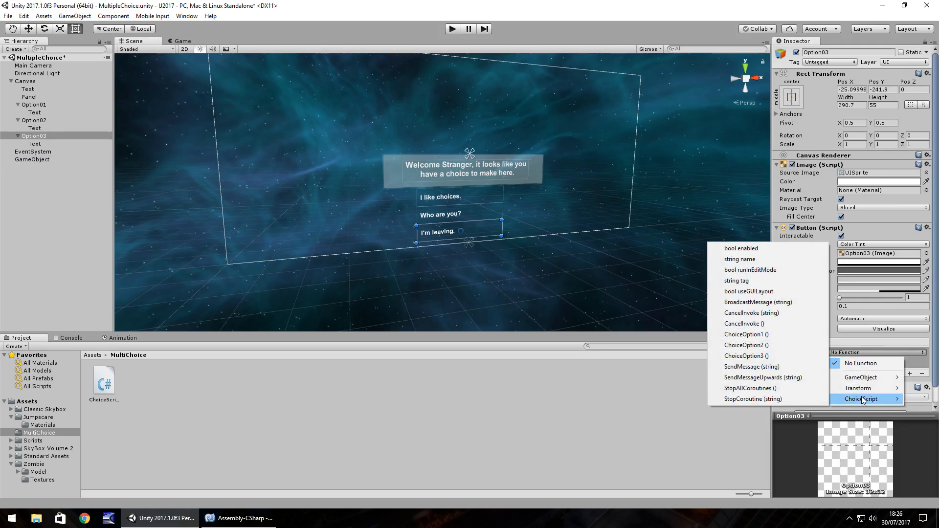
click(747, 355)
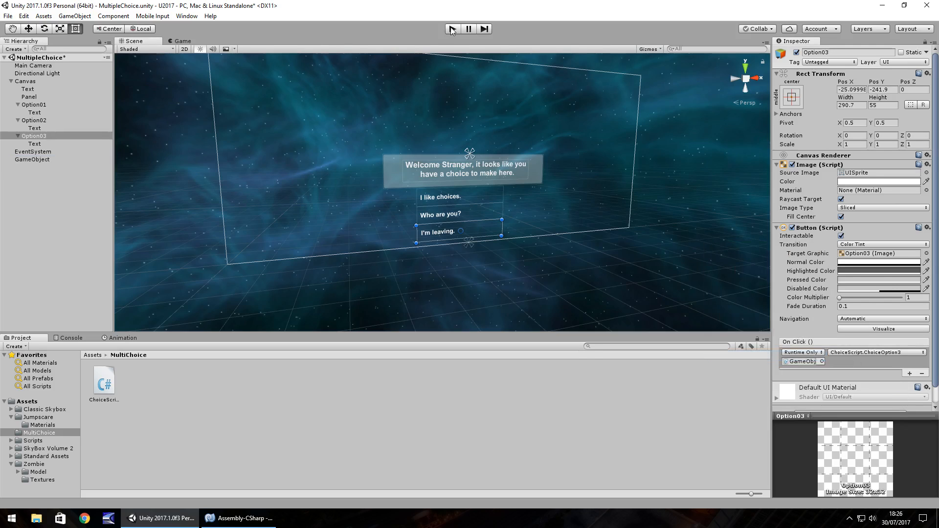
click(451, 28)
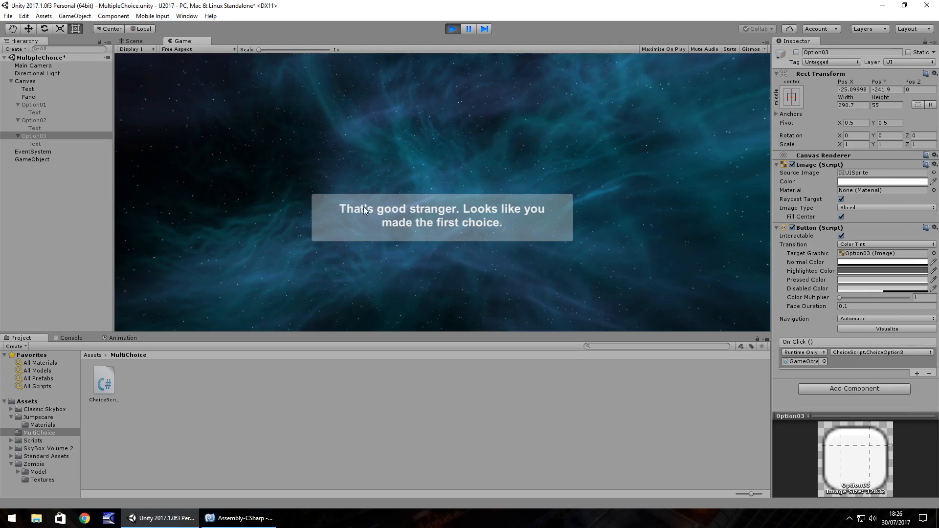
mouse_move(472, 232)
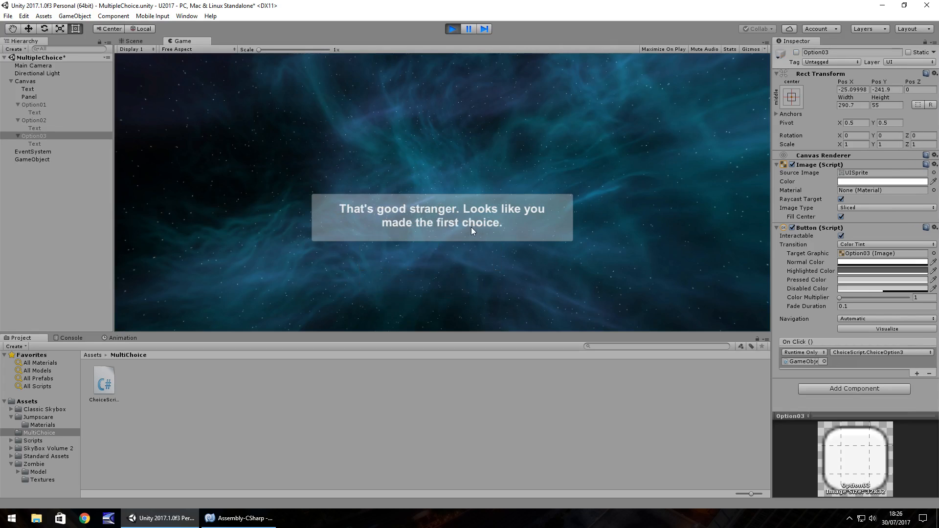
mouse_move(529, 233)
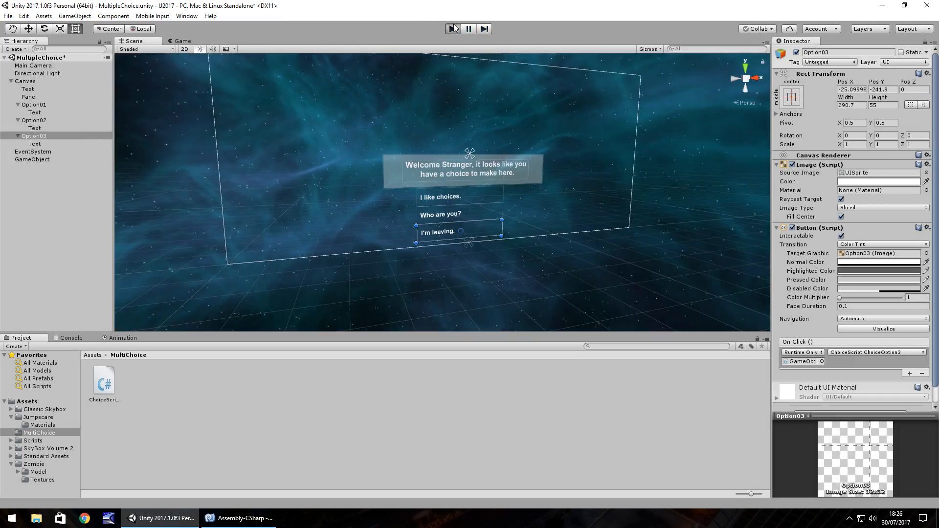
click(452, 28)
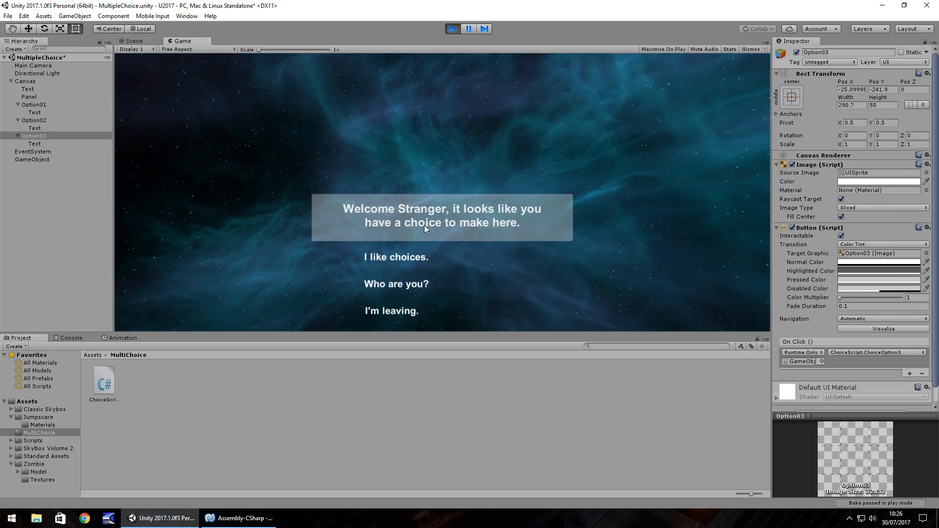
click(395, 283)
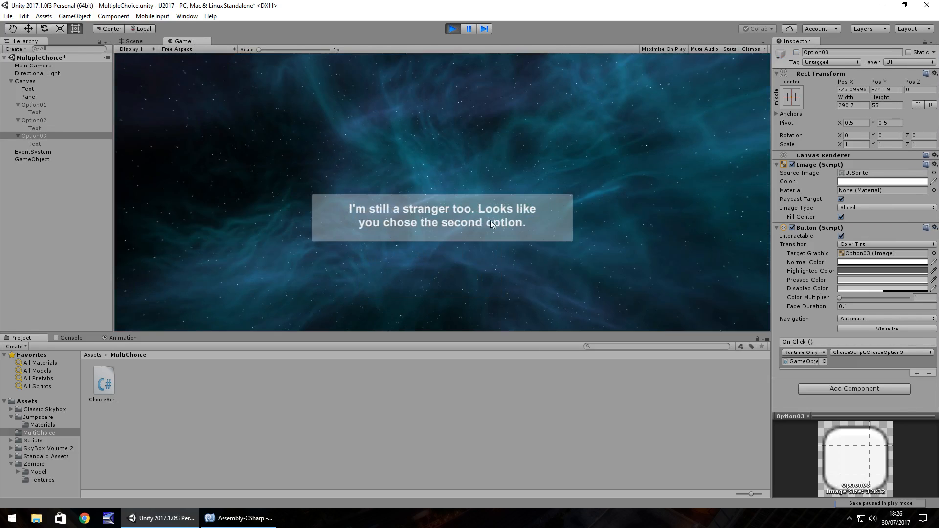
click(467, 29)
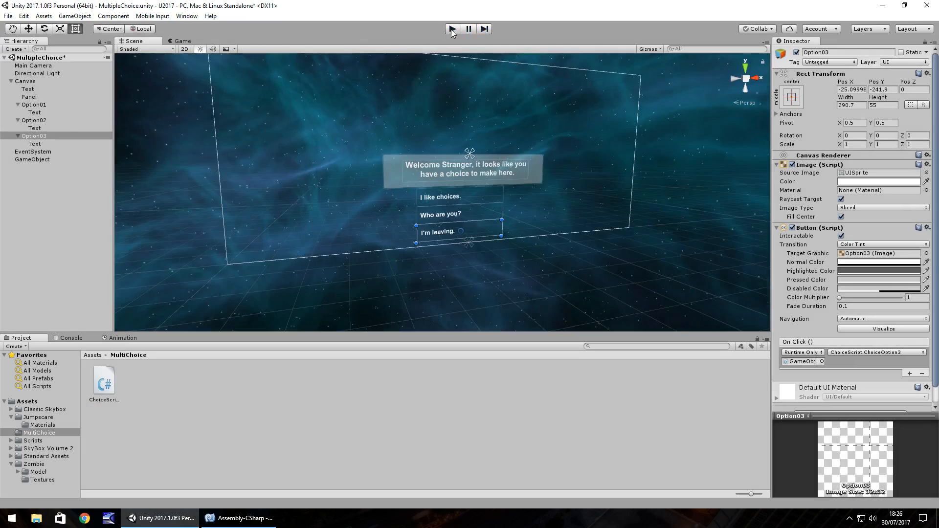
click(450, 29)
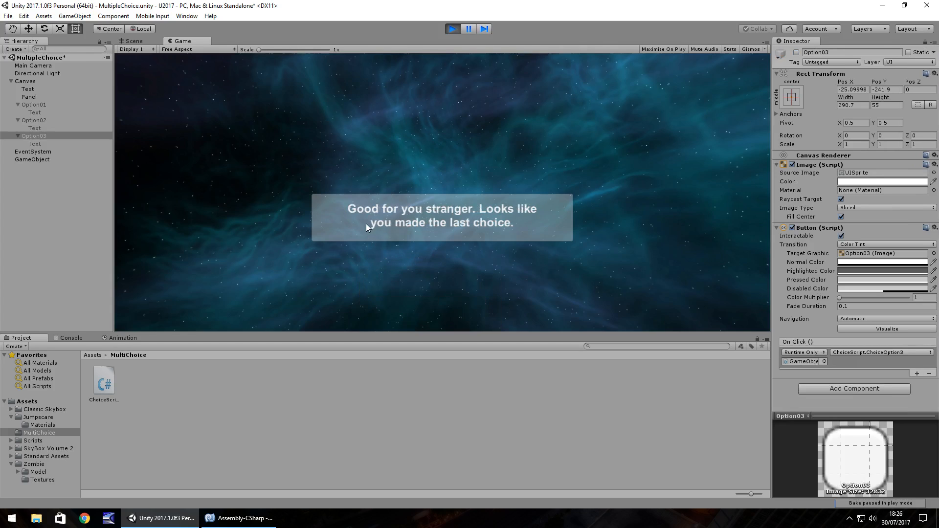
click(469, 28)
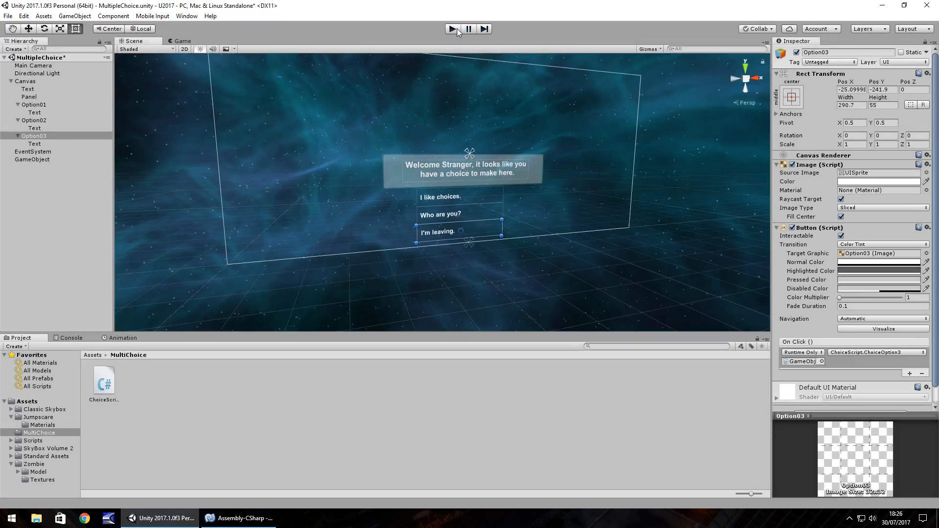